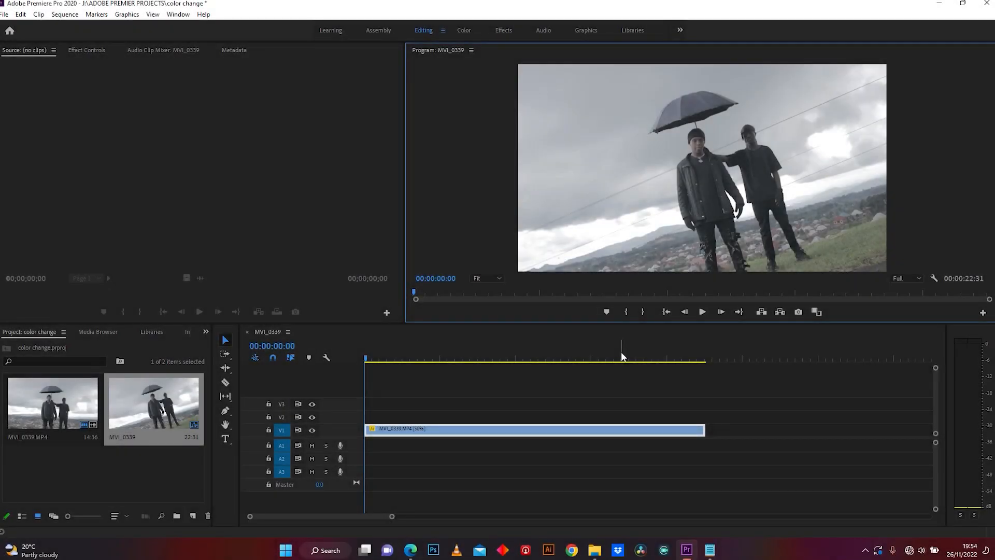
pyautogui.moveTo(631, 355)
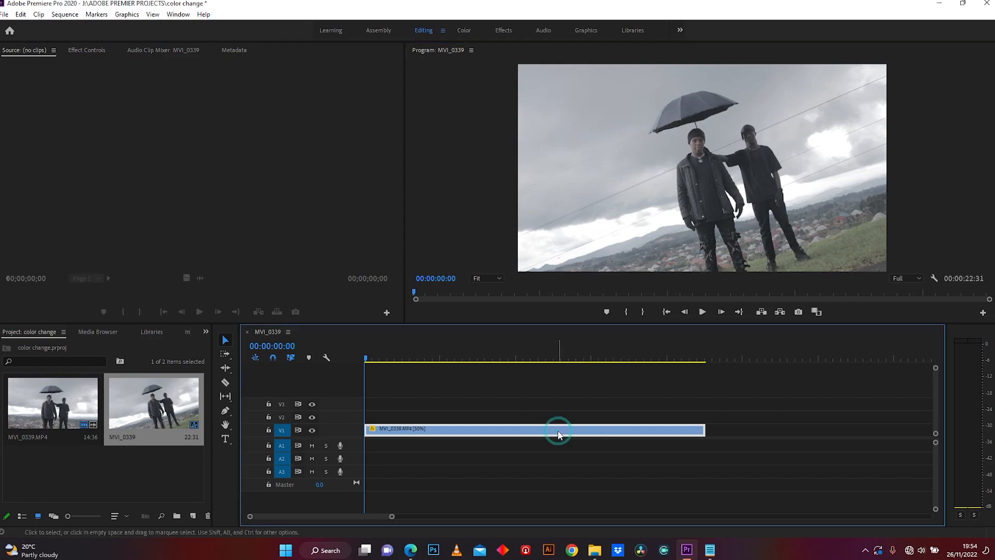
# Preview the sequence, then return the playhead to the start
pyautogui.click(702, 312)
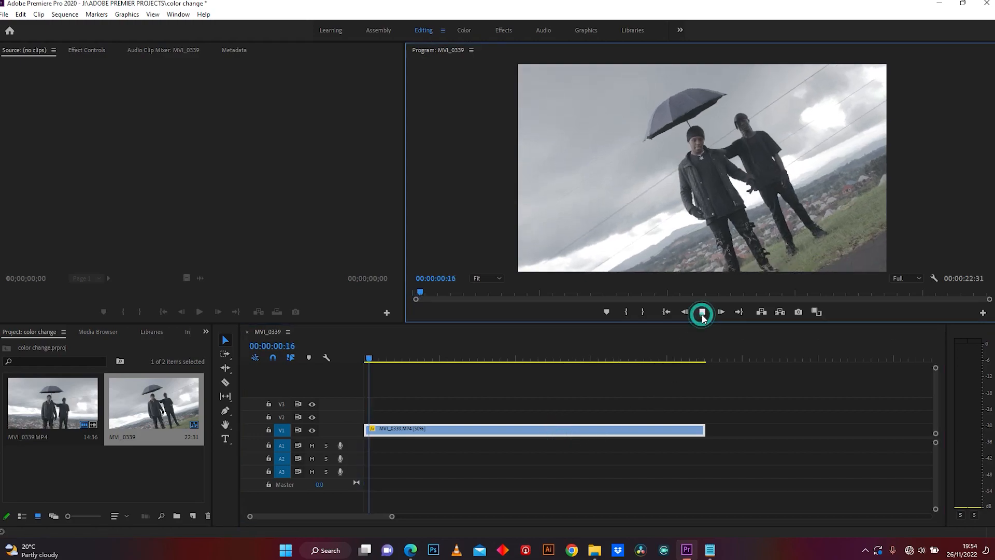
pyautogui.click(702, 311)
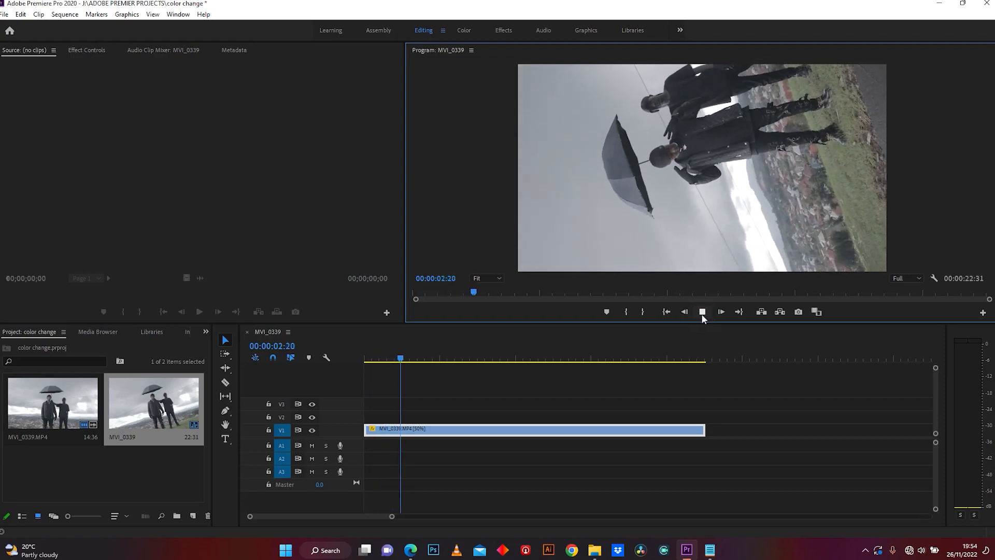
pyautogui.click(721, 312)
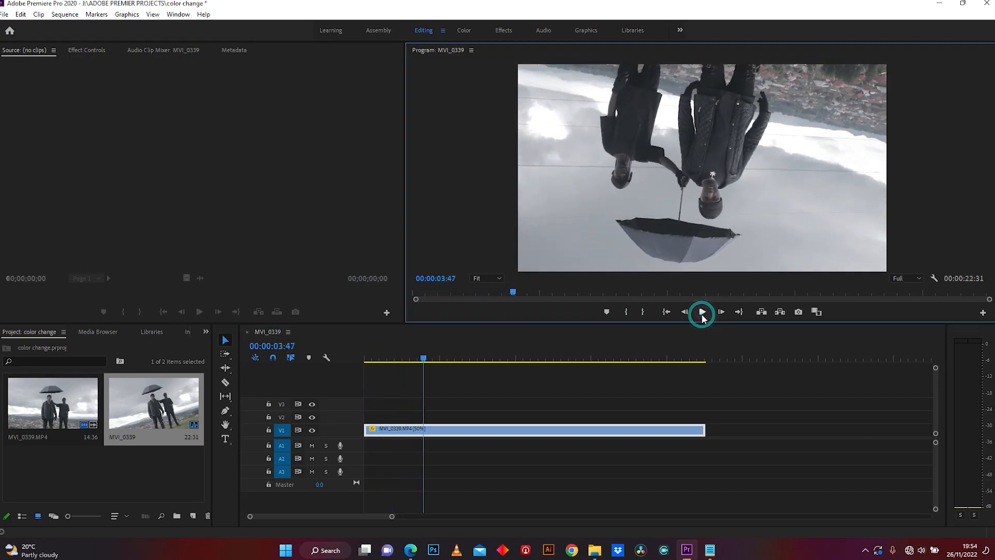
pyautogui.moveTo(666, 312)
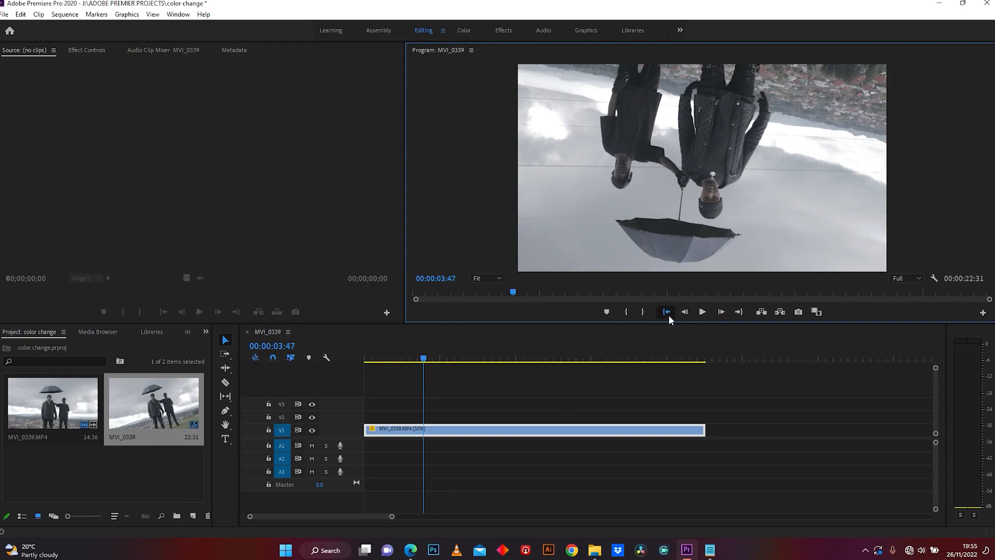
pyautogui.click(667, 311)
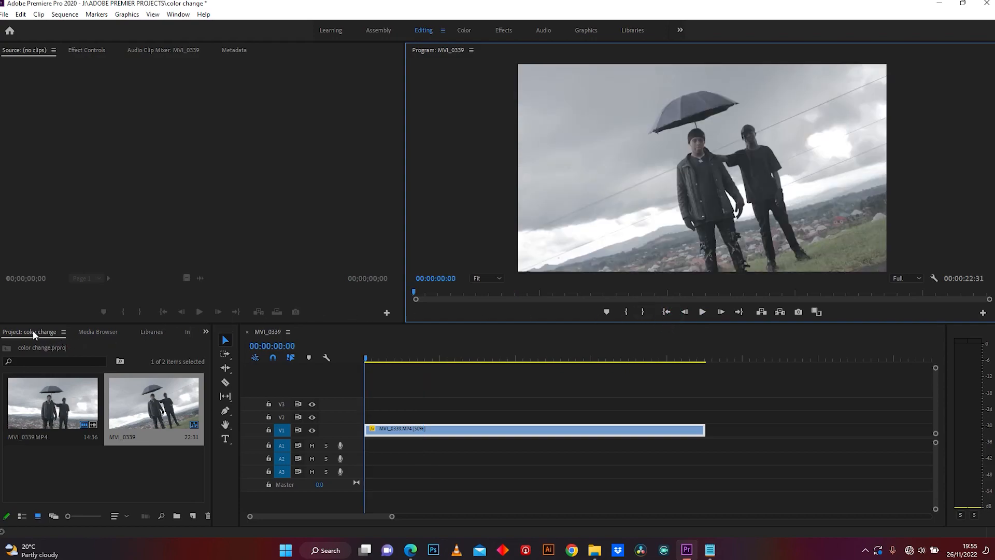
pyautogui.moveTo(130, 417)
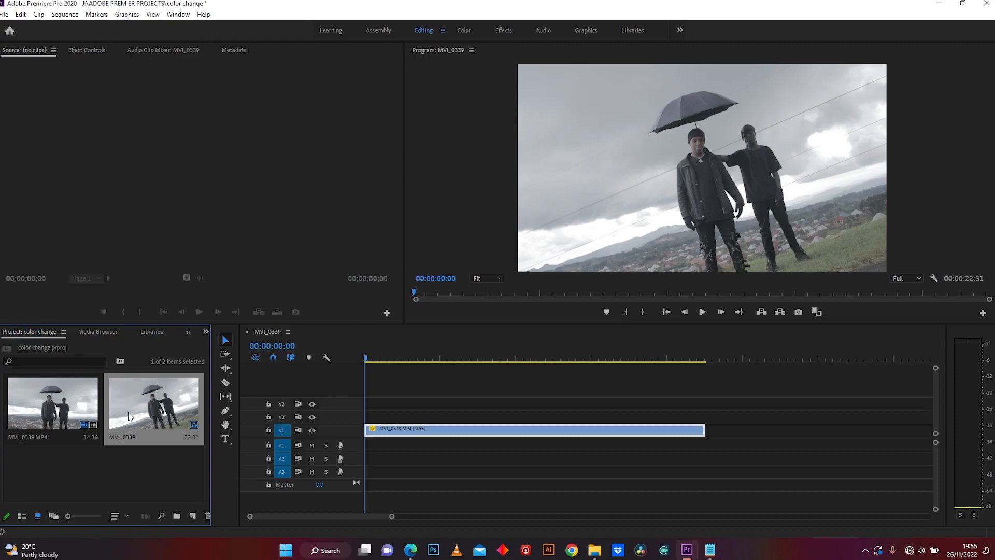
pyautogui.moveTo(193, 515)
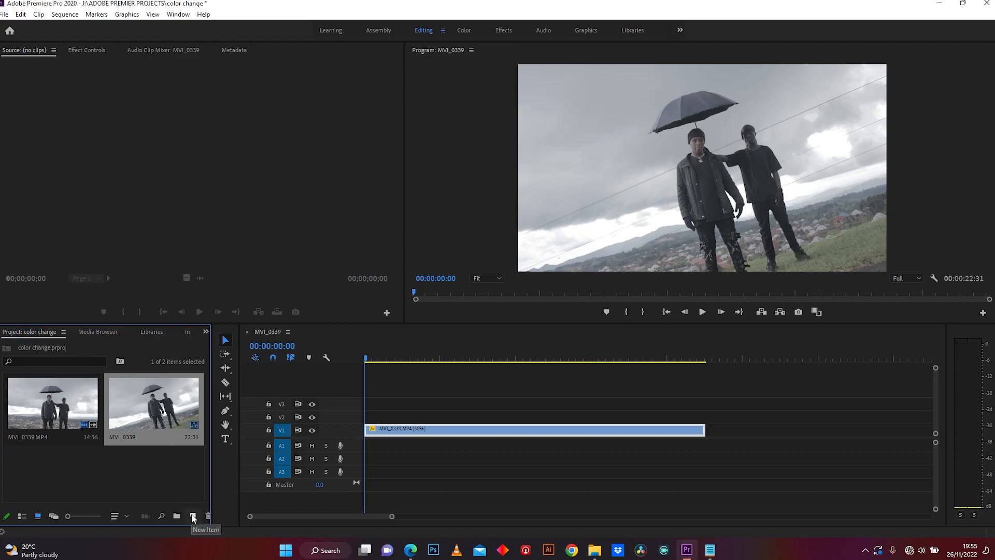
# Create a new adjustment layer with the default video settings
pyautogui.click(192, 516)
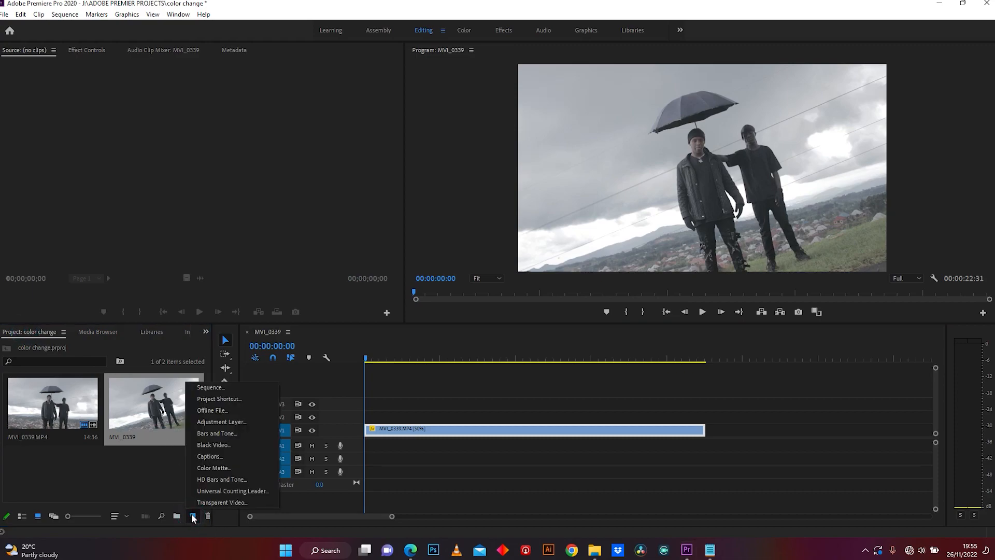
pyautogui.moveTo(221, 421)
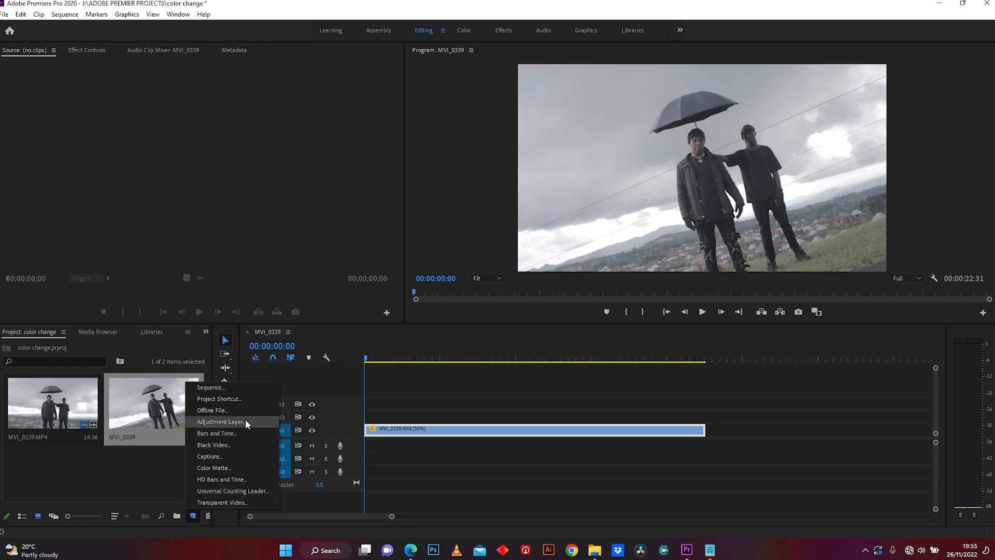
pyautogui.click(220, 422)
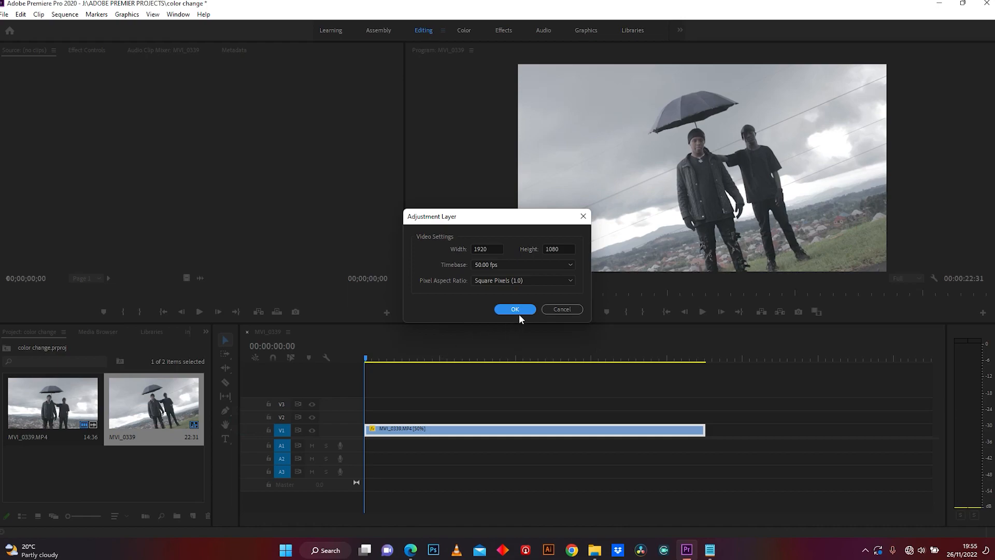
pyautogui.click(515, 309)
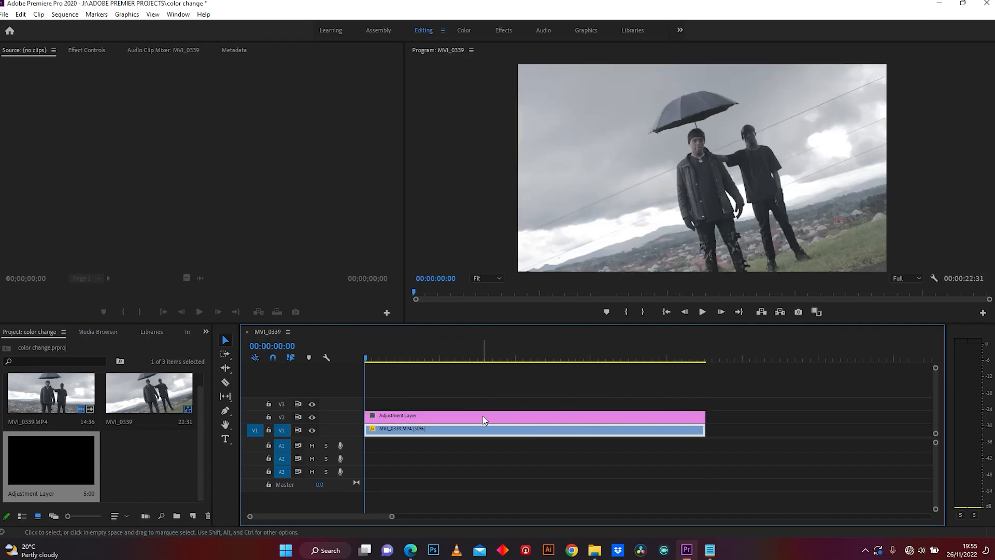
# Search the Effects panel for 'cr' and apply Crop to the adjustment layer
pyautogui.click(483, 416)
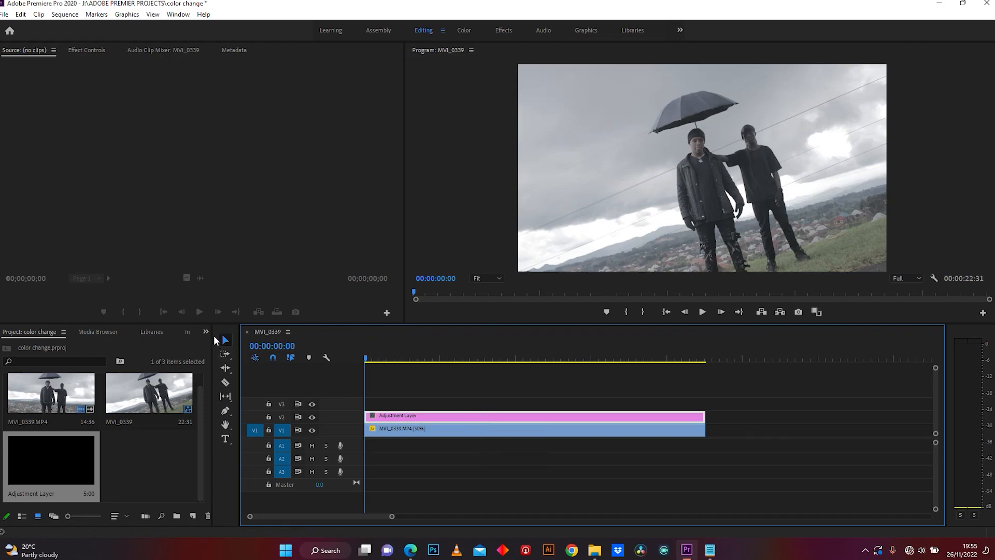
pyautogui.click(206, 331)
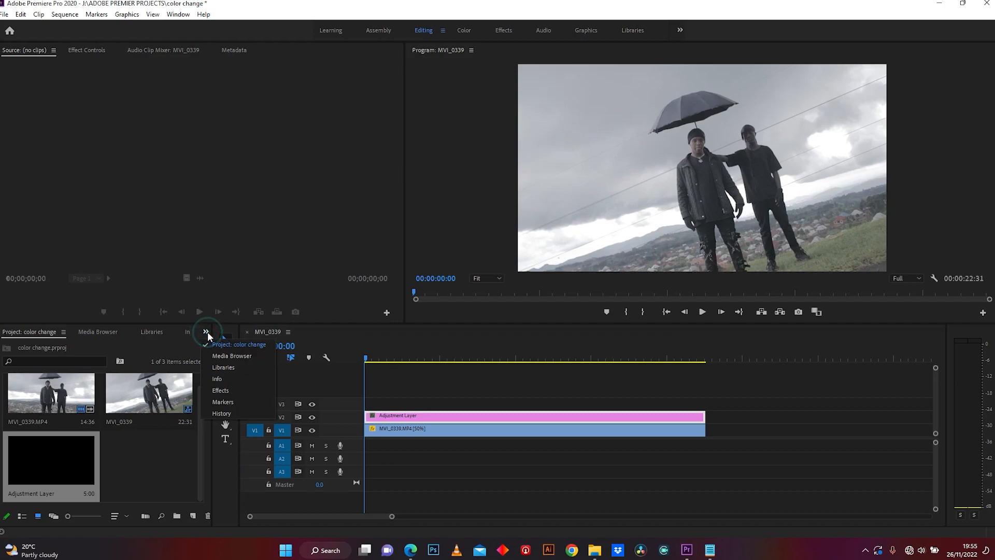
pyautogui.moveTo(220, 390)
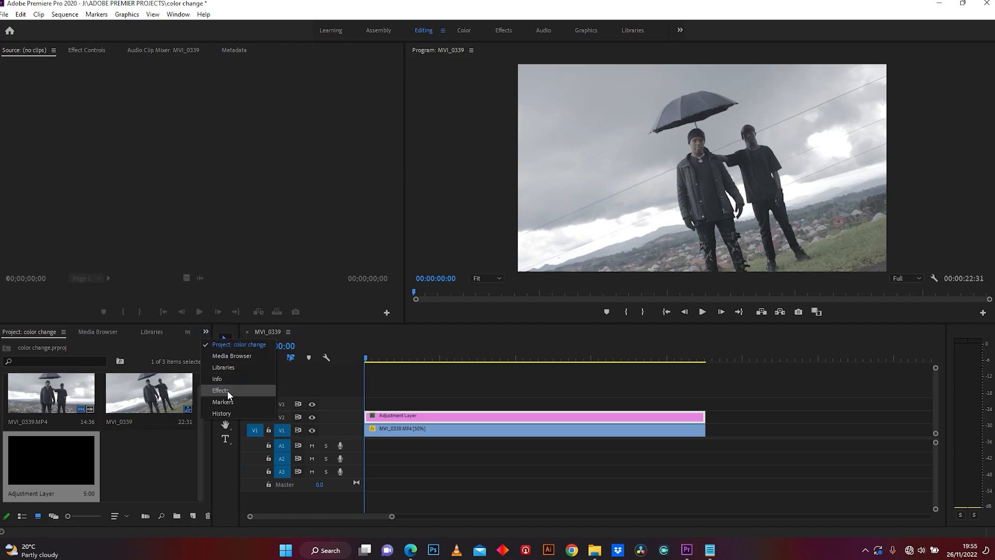
pyautogui.click(220, 390)
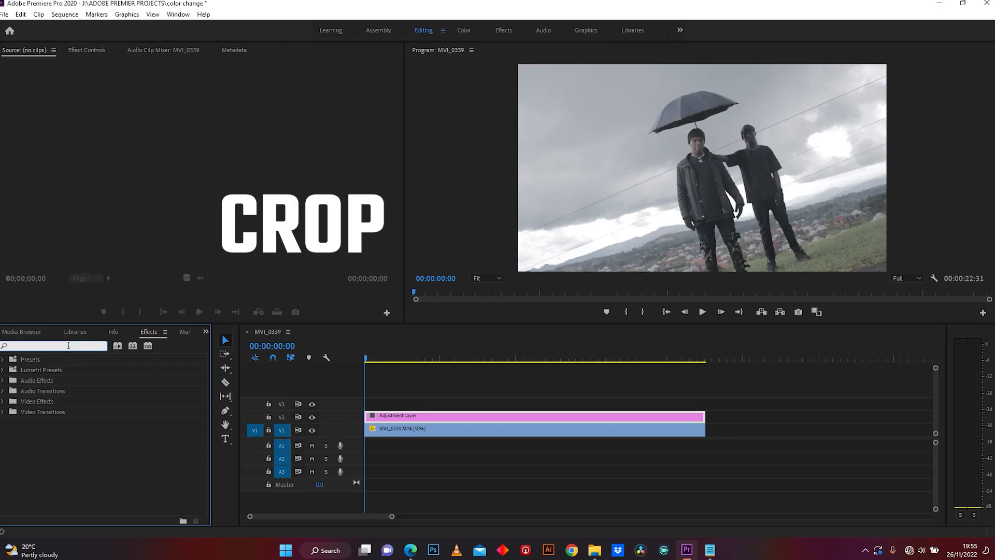
pyautogui.write('crop')
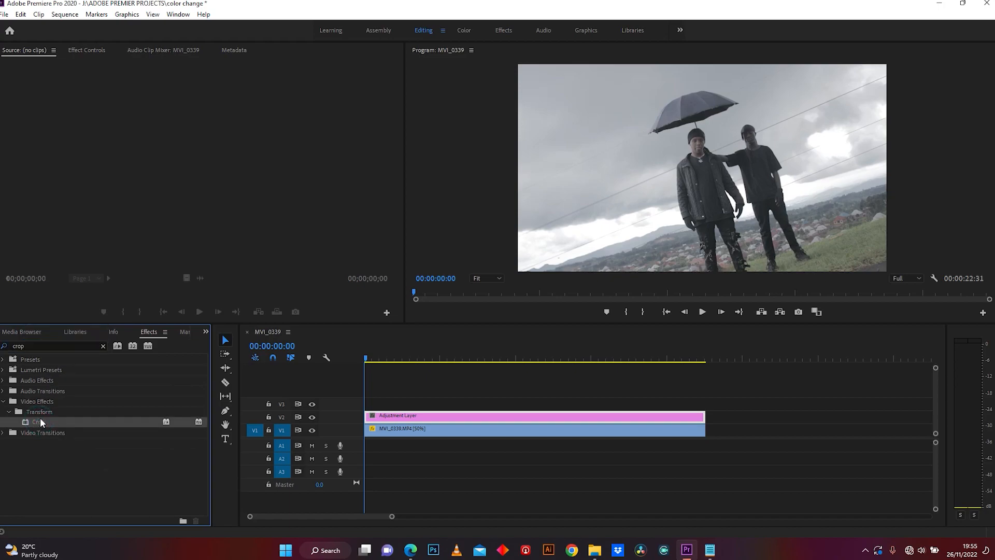
pyautogui.click(38, 422)
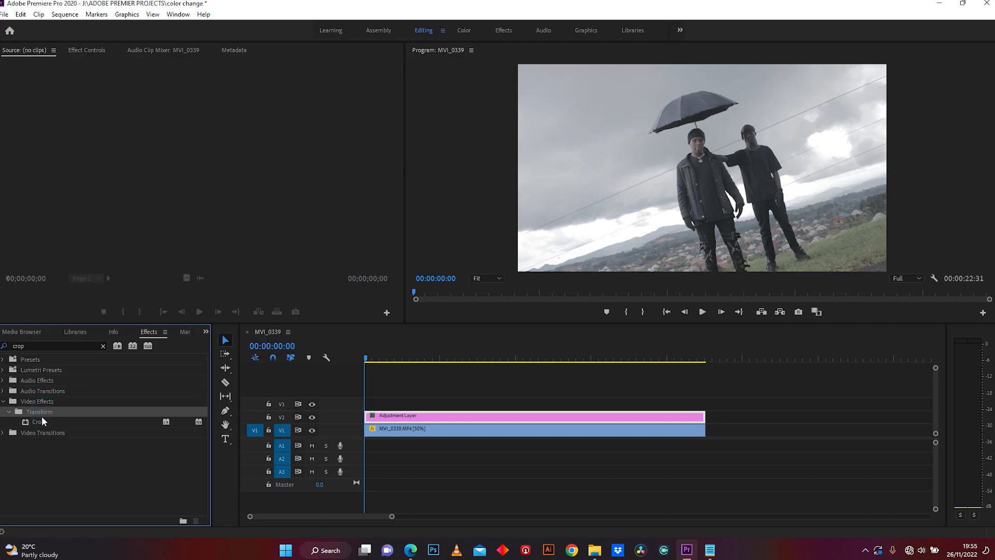
pyautogui.click(38, 422)
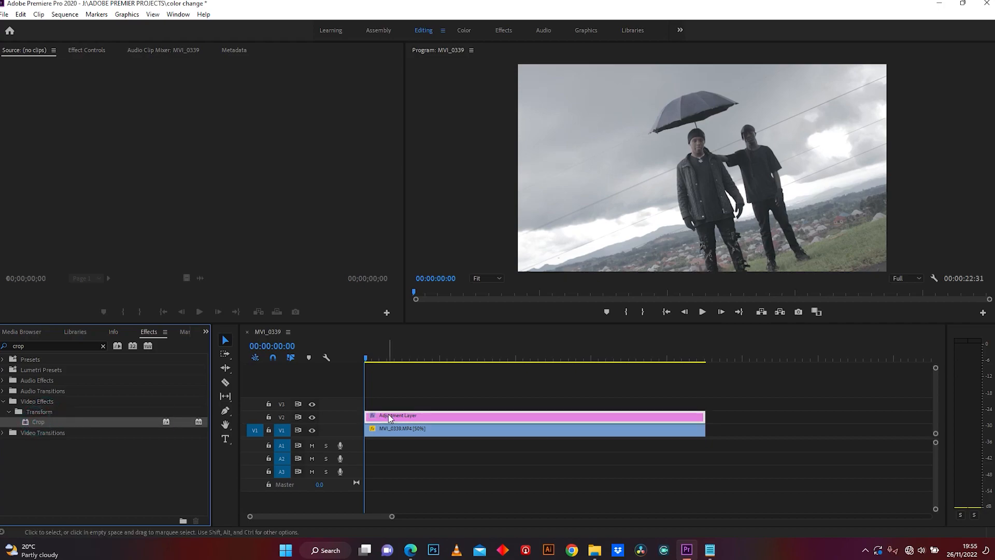
pyautogui.moveTo(390, 429)
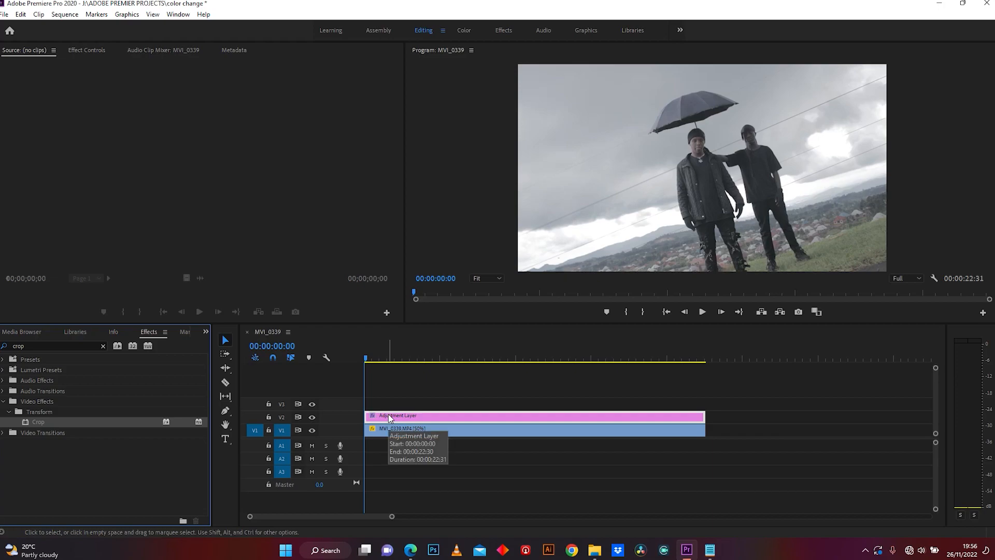
pyautogui.moveTo(87, 54)
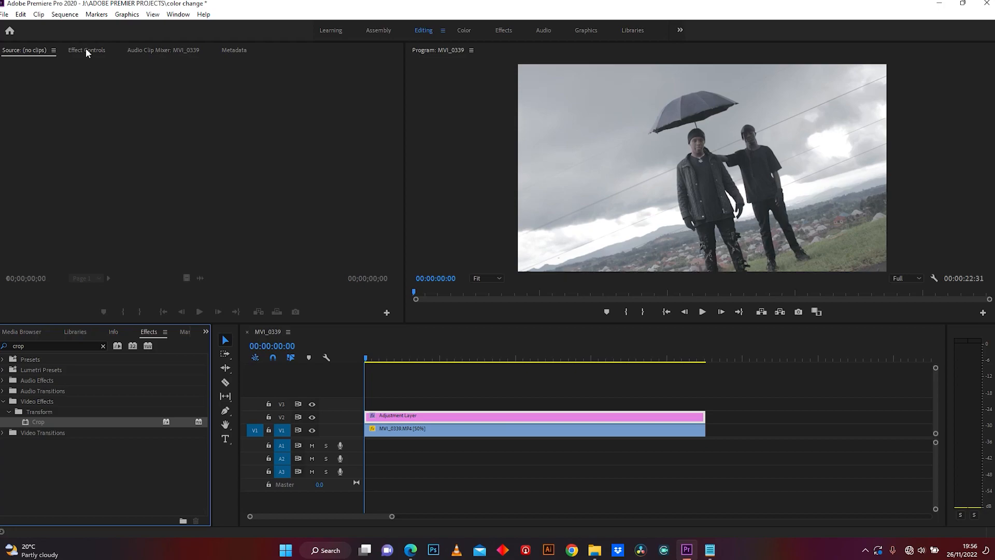
# Select the Crop effect in the adjustment layer's Effect Controls and reposition the playhead
pyautogui.click(87, 50)
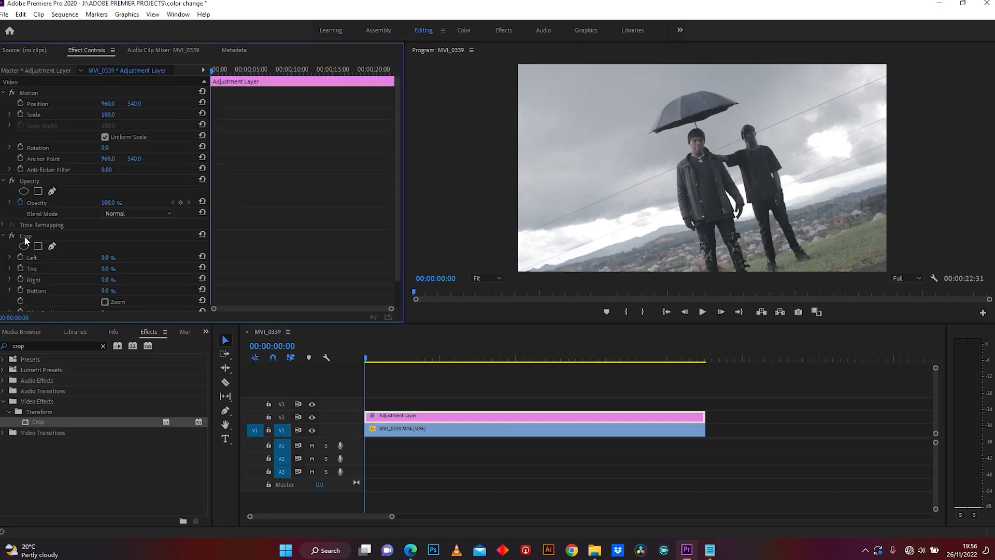
pyautogui.click(25, 236)
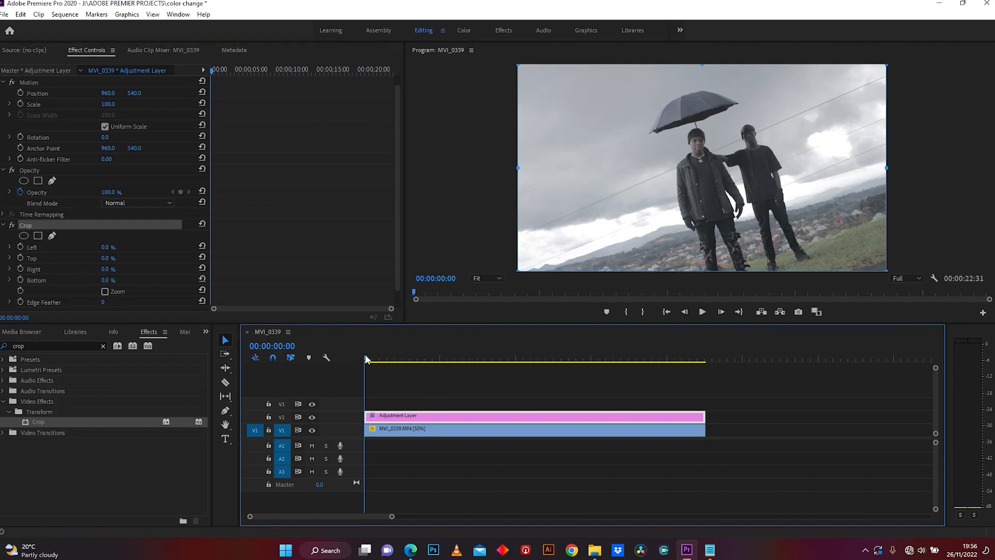
pyautogui.click(701, 311)
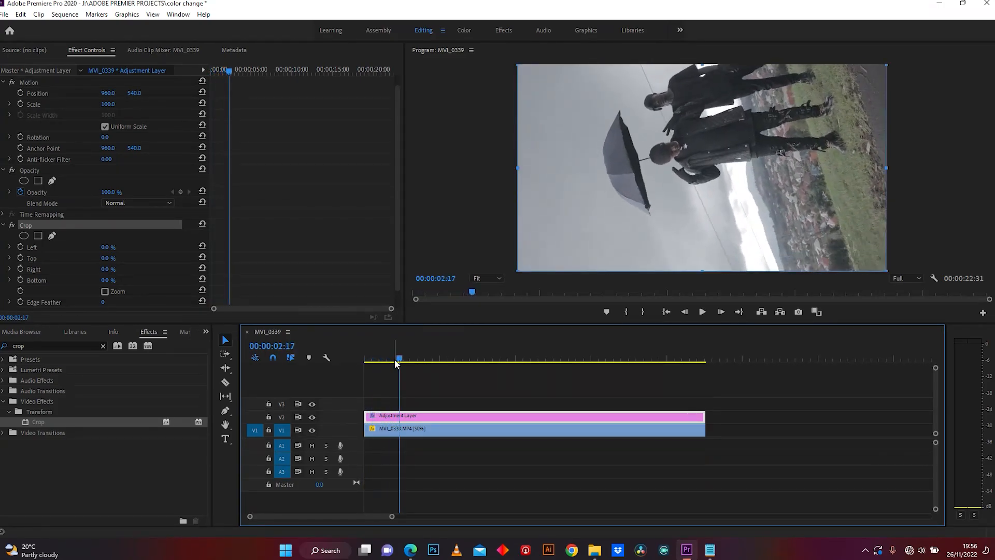
pyautogui.click(701, 312)
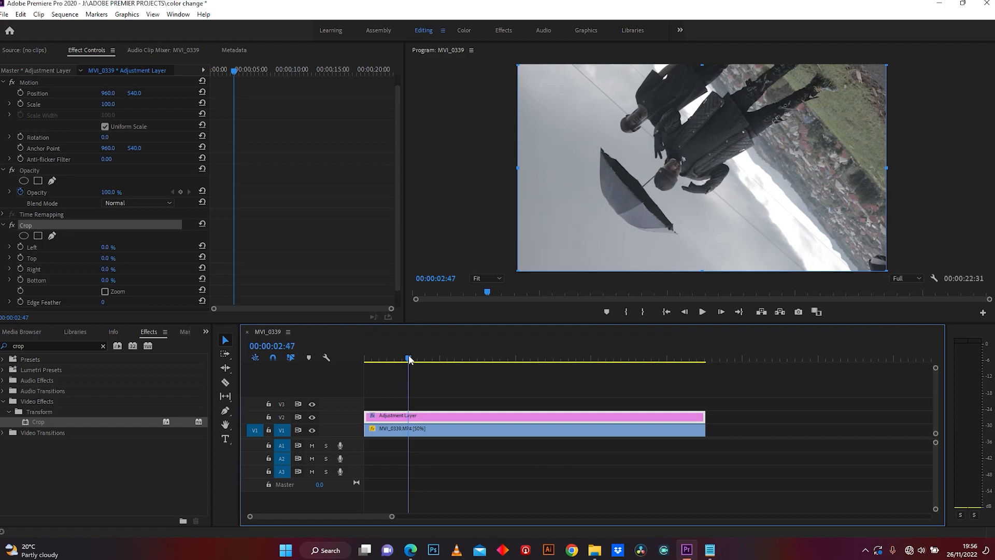
pyautogui.moveTo(22, 285)
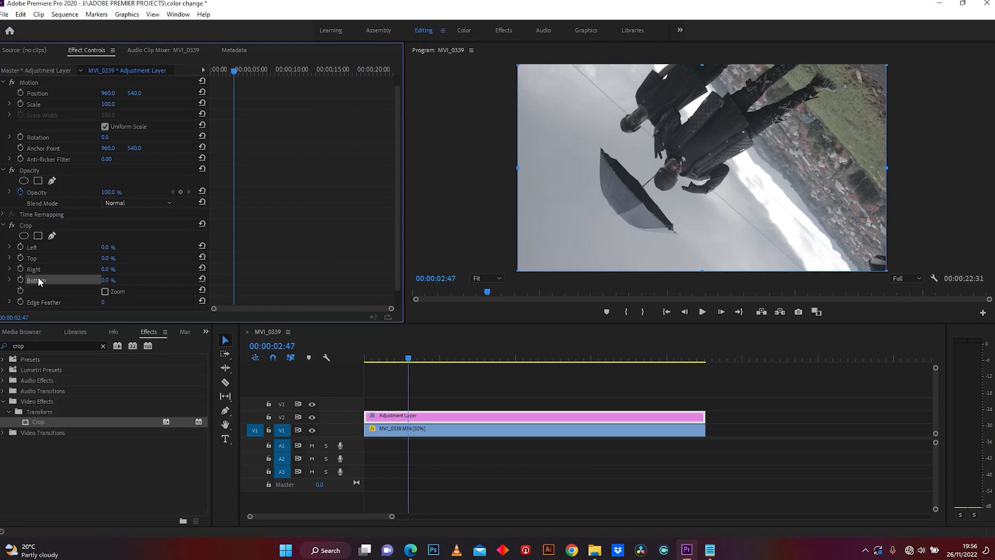
# Enable the Crop Top and Bottom stopwatches and set both values to 50
pyautogui.click(31, 258)
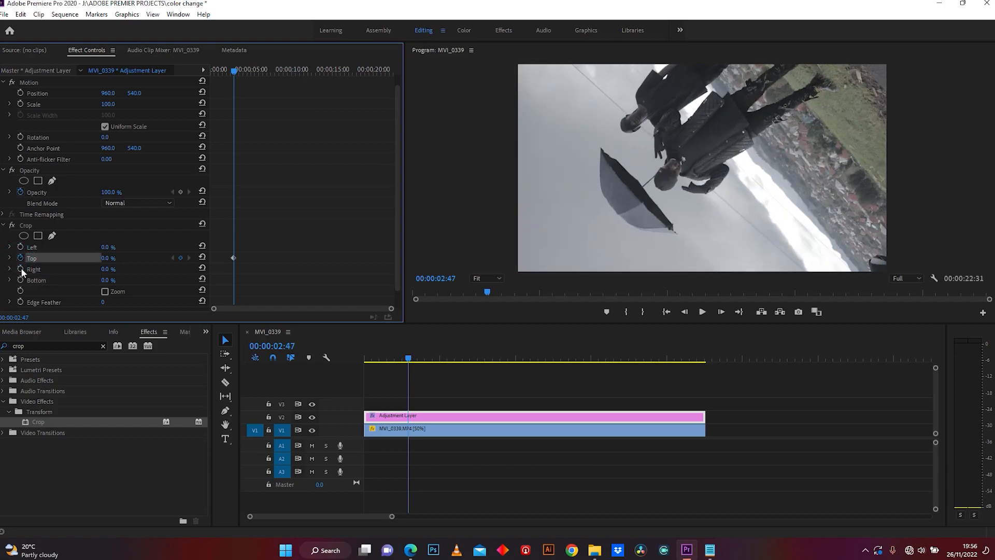
pyautogui.click(37, 280)
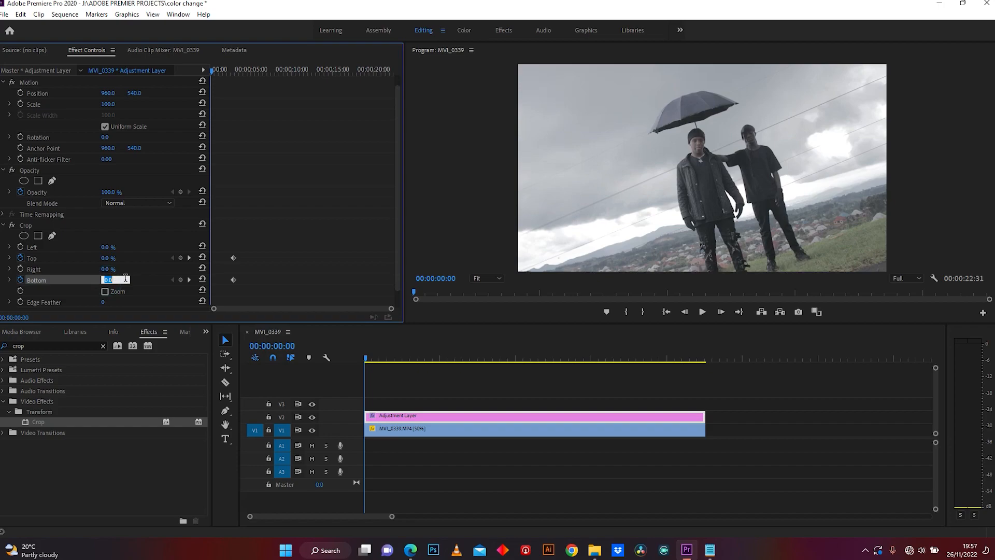
pyautogui.write('50')
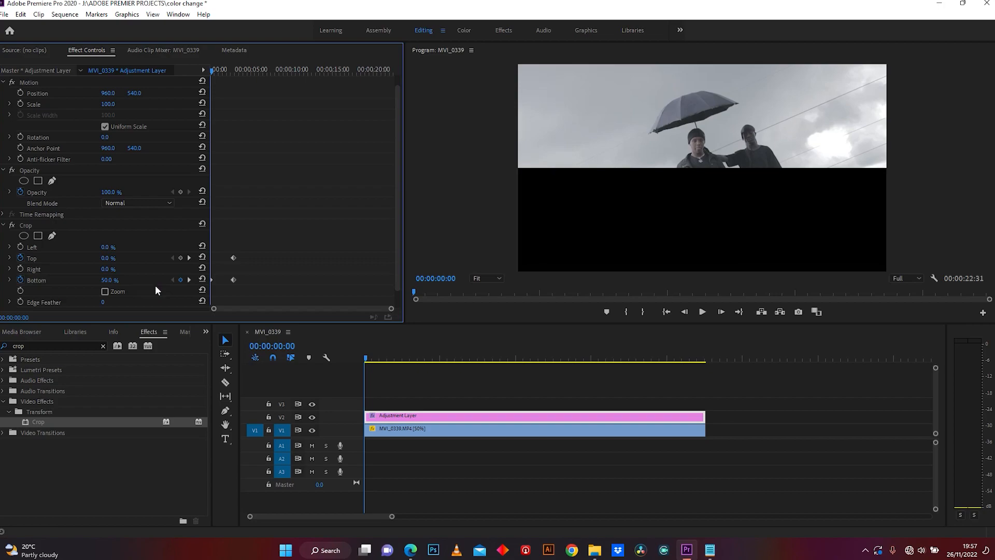
pyautogui.doubleClick(108, 258)
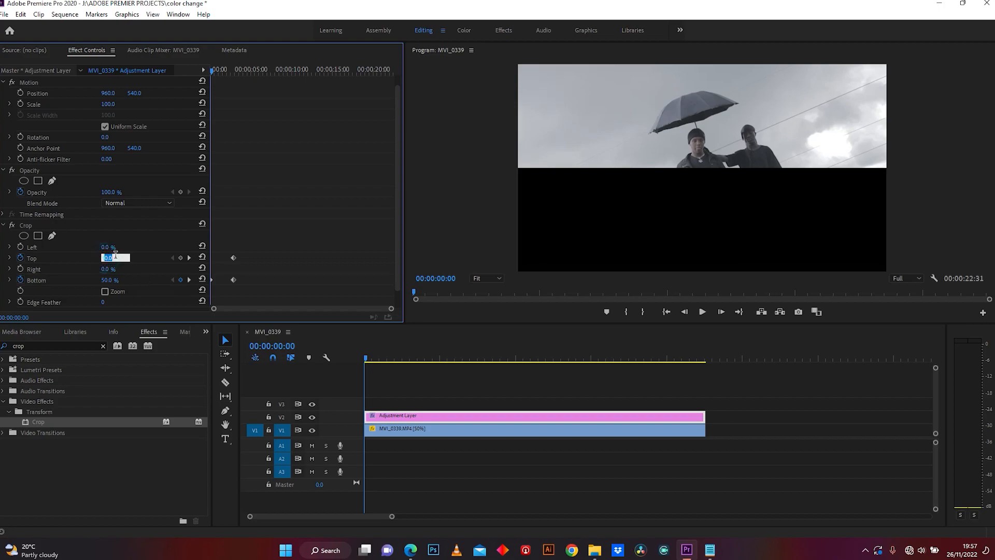
pyautogui.write('50')
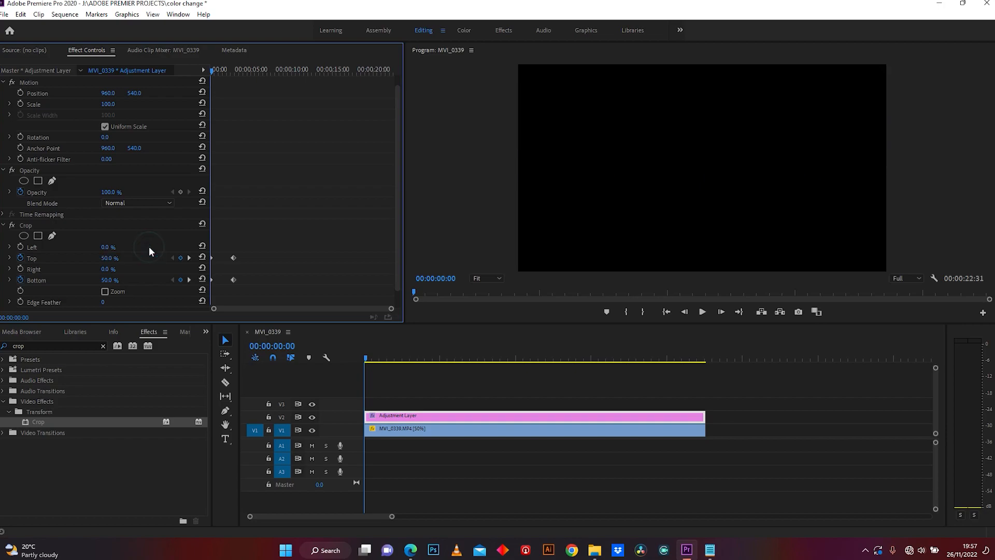
pyautogui.moveTo(300, 278)
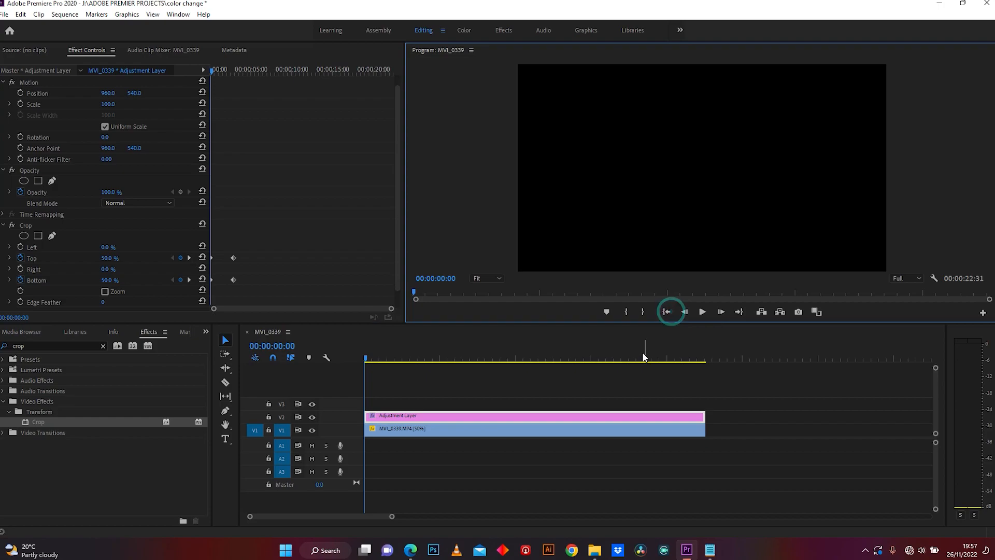
# Play back the crop opening from black, then move the playhead to about 18-20 seconds
pyautogui.click(701, 312)
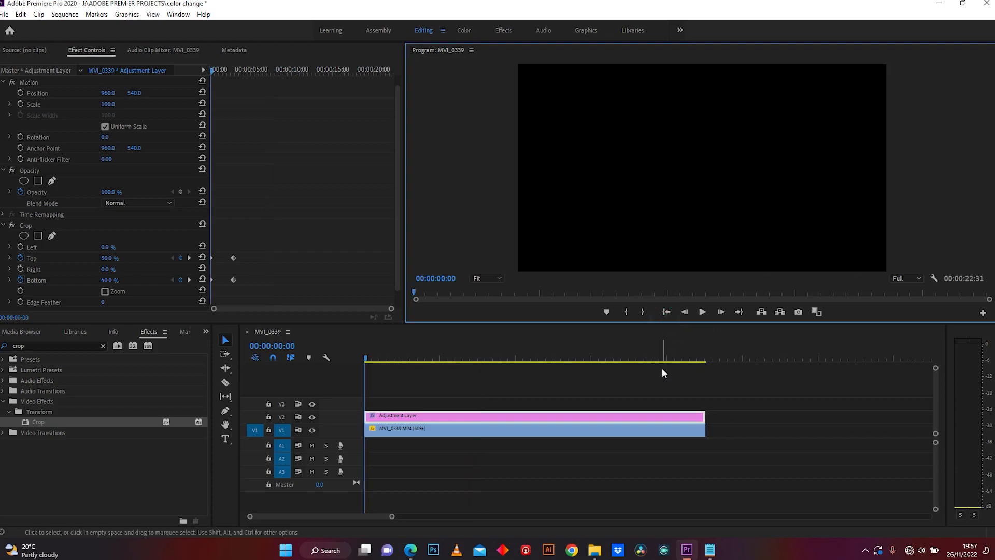
pyautogui.click(702, 311)
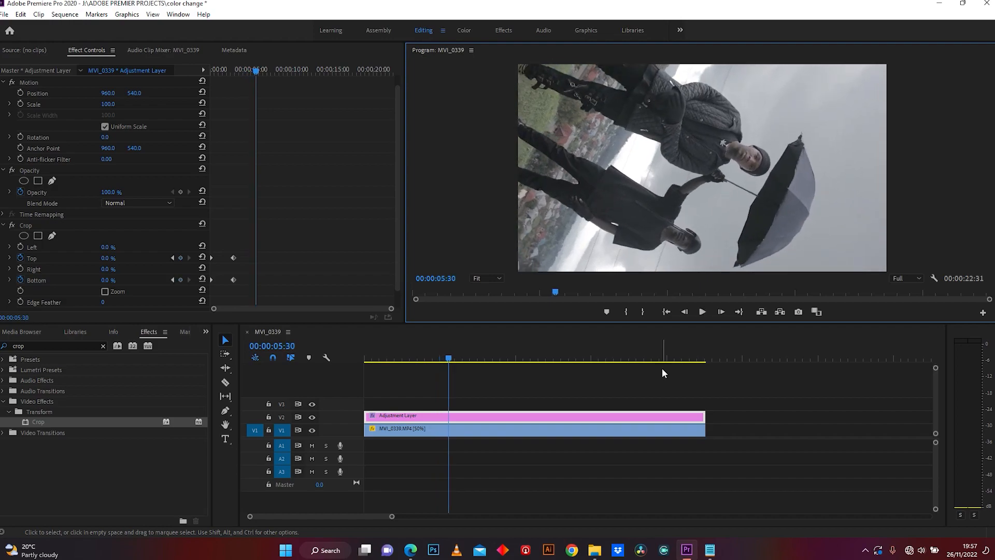
pyautogui.moveTo(665, 364)
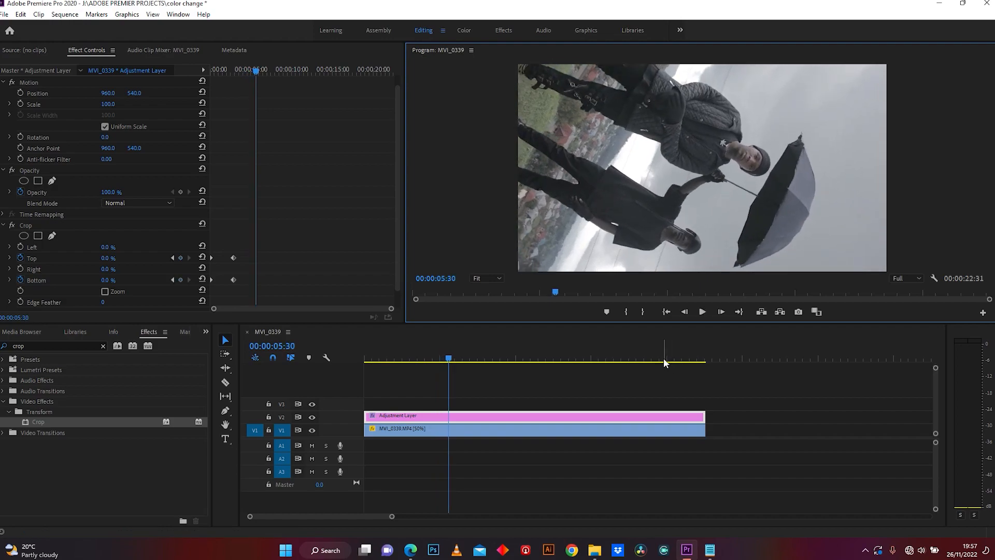
pyautogui.click(644, 350)
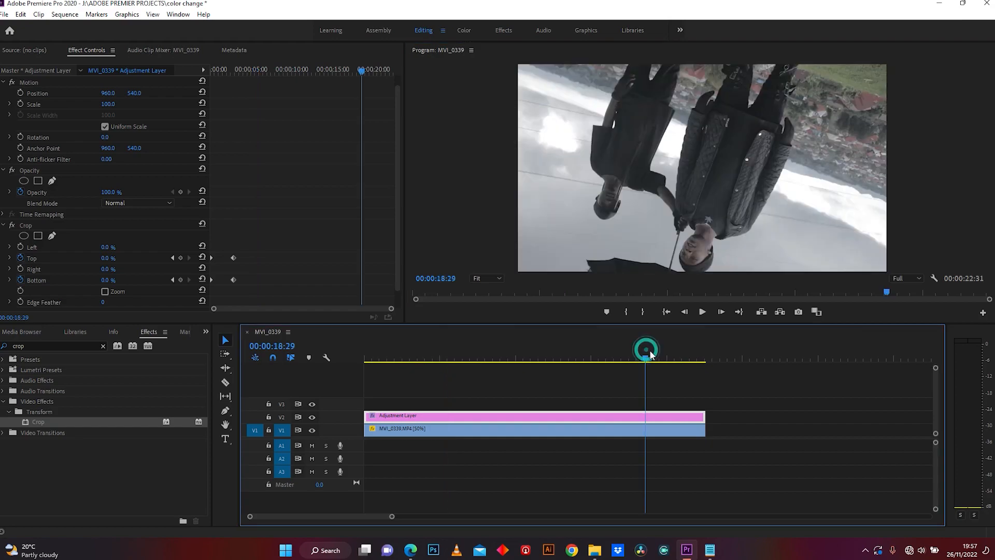
pyautogui.click(701, 312)
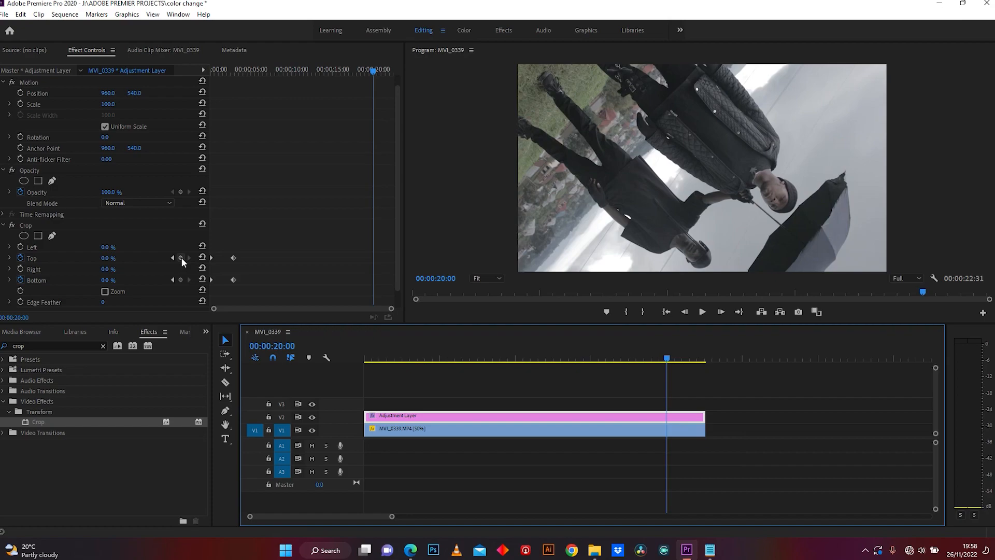
# Add a Crop Top keyframe at the 20-second mark
pyautogui.click(181, 258)
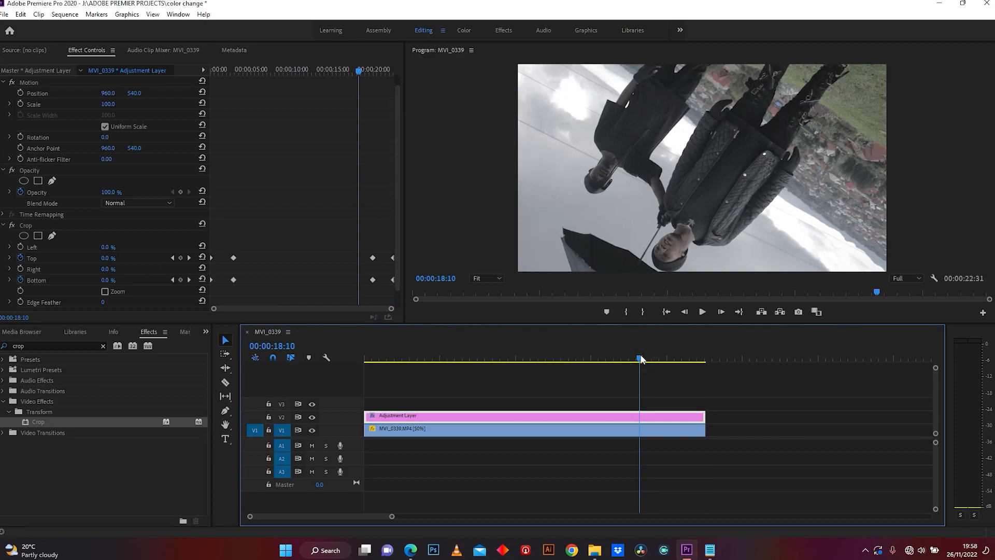
# Play back the sequence in the Program Monitor
pyautogui.click(701, 311)
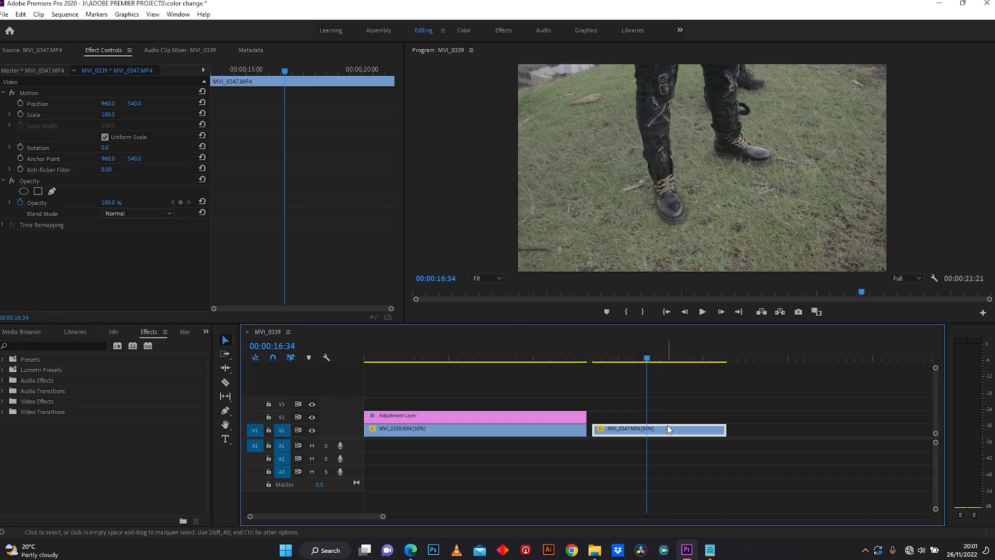
pyautogui.moveTo(667, 430)
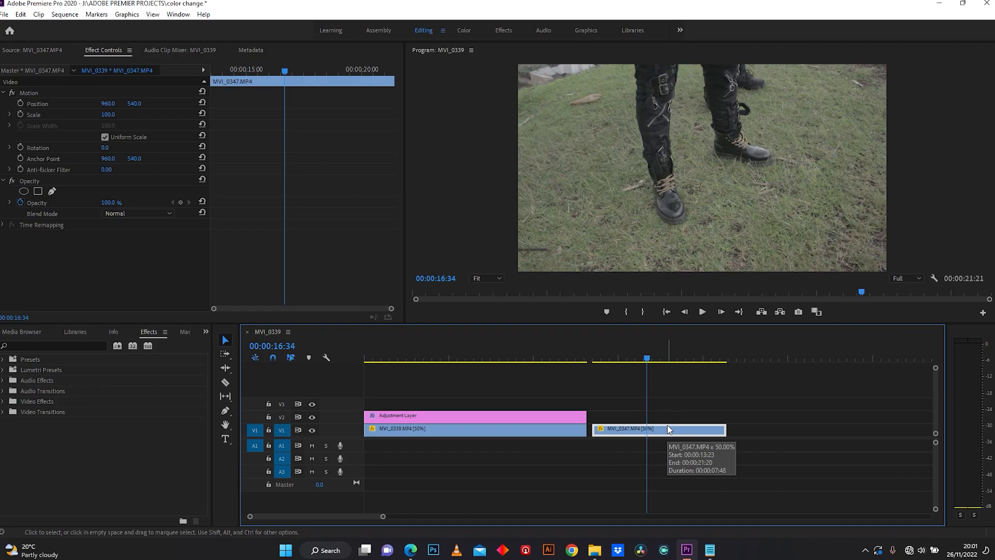
pyautogui.moveTo(214, 335)
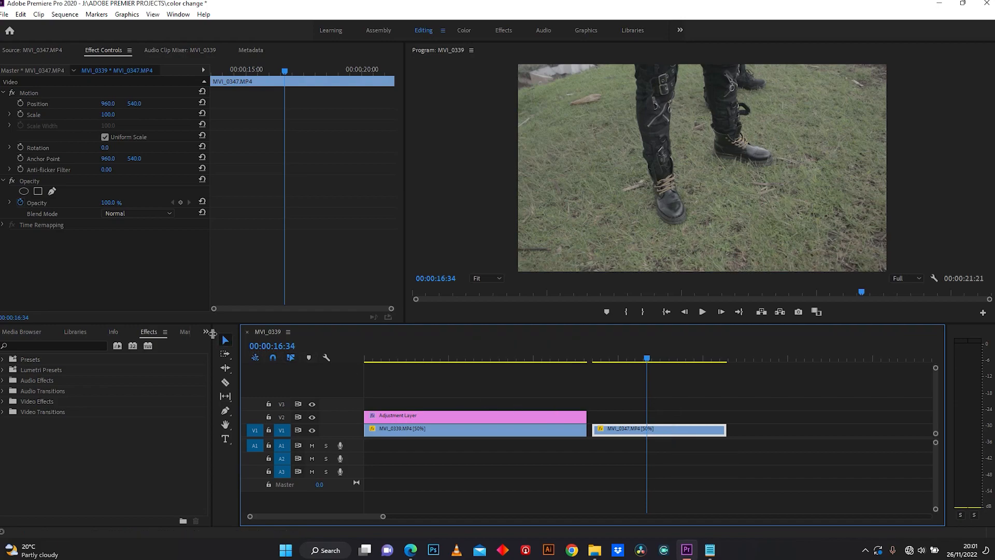
# Switch to the Project panel and create a new adjustment layer with default settings
pyautogui.click(206, 332)
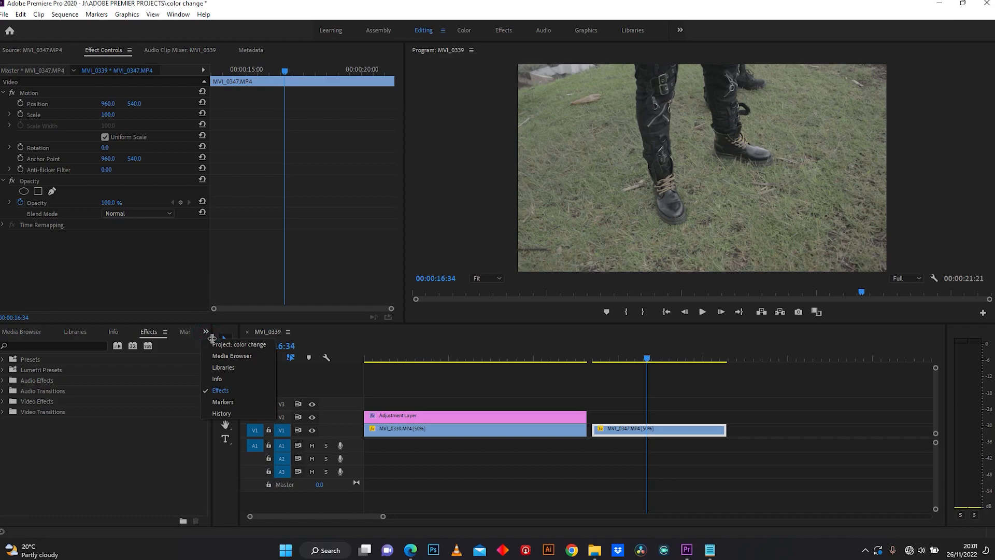
pyautogui.click(239, 345)
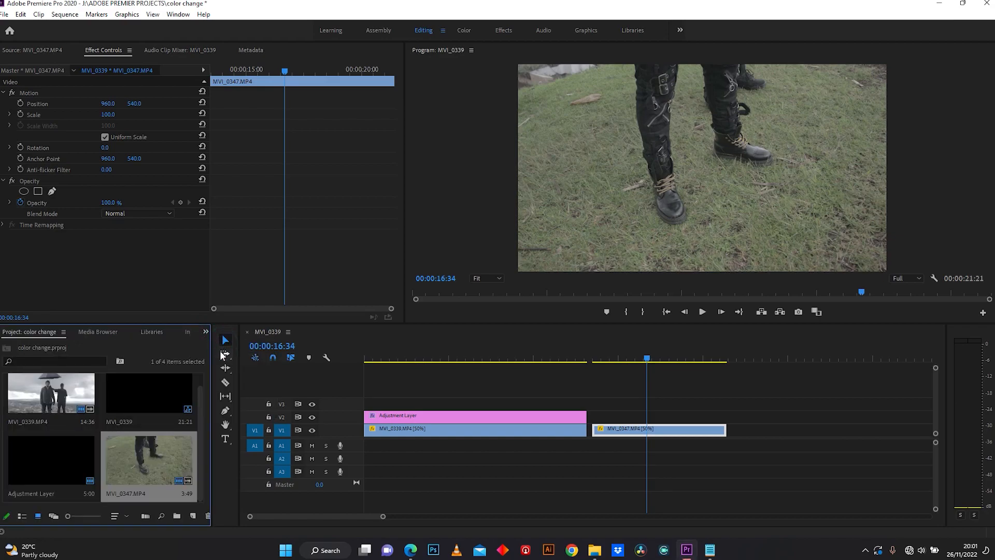
pyautogui.moveTo(193, 516)
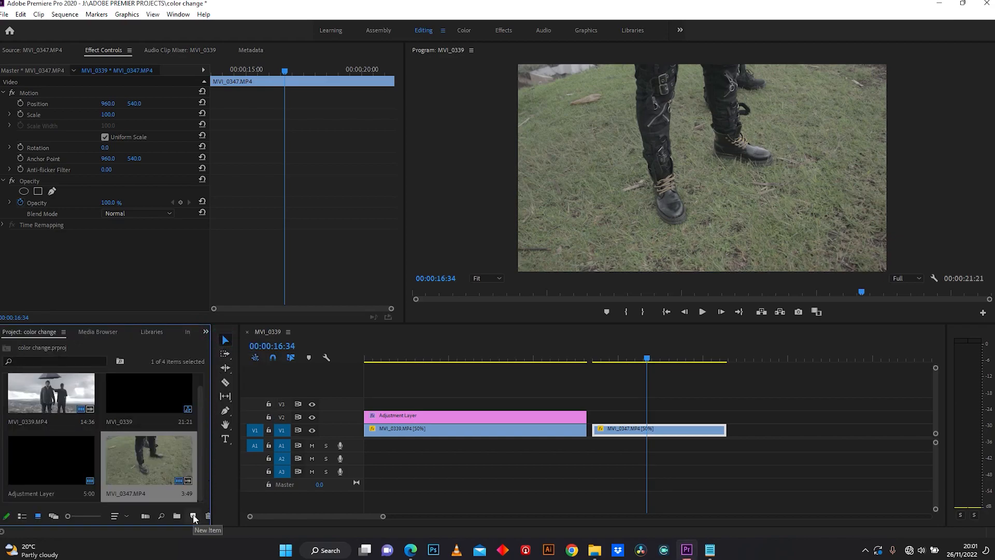
pyautogui.click(193, 515)
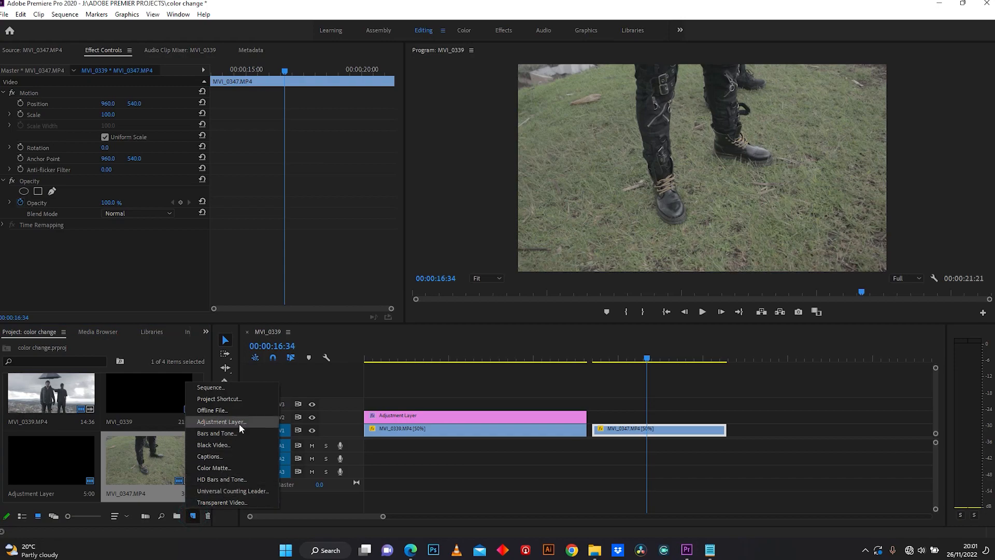
pyautogui.click(221, 421)
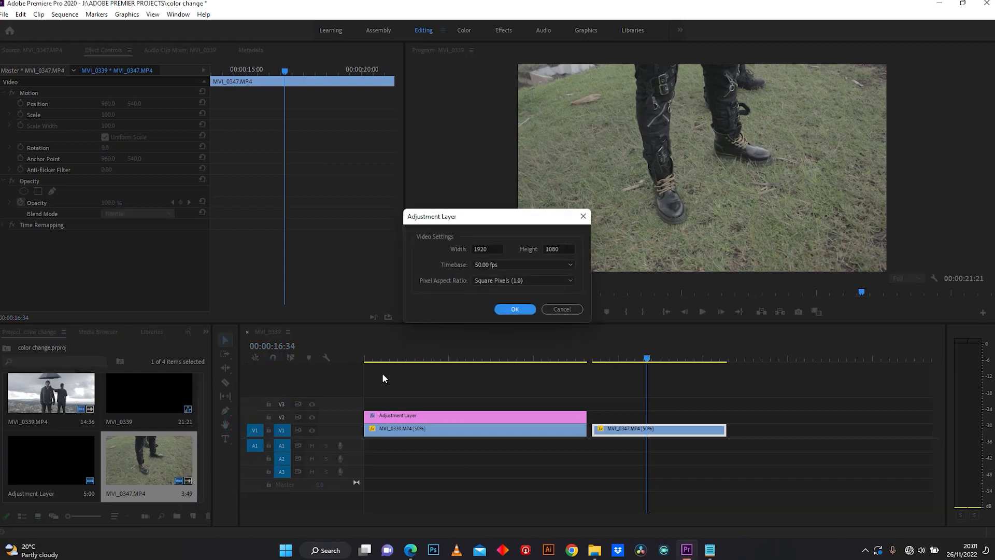
pyautogui.click(515, 309)
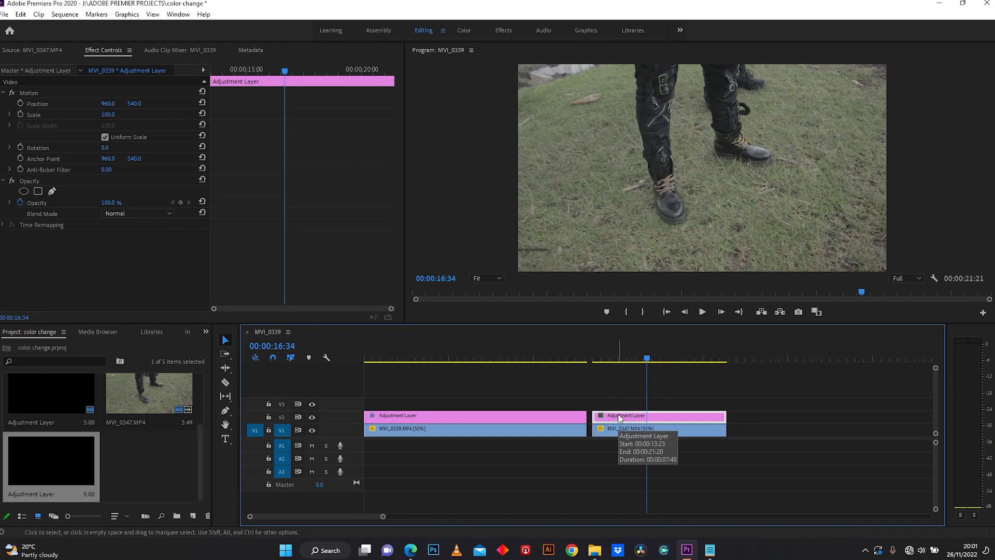
pyautogui.moveTo(212, 341)
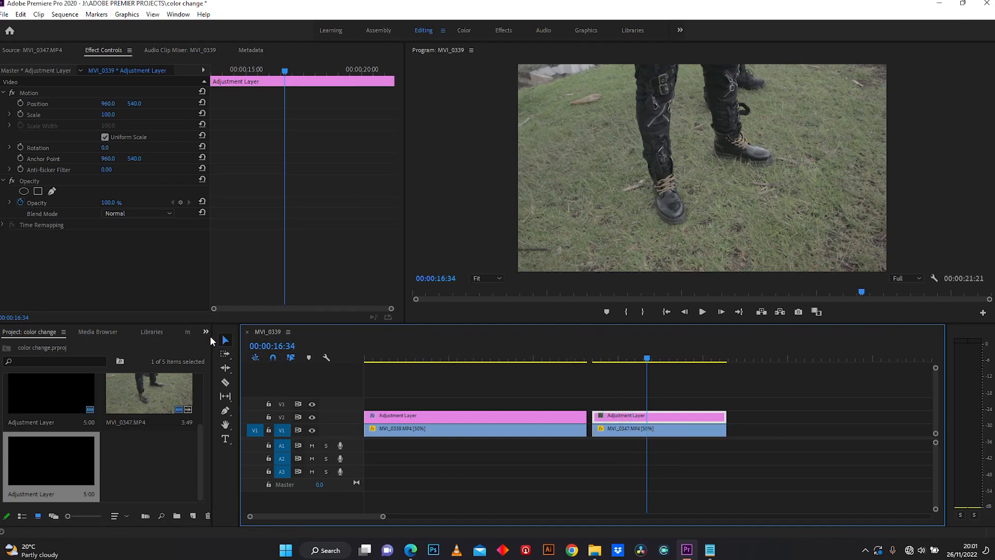
# Search effects for 'cr' and drop Crop onto the second adjustment layer
pyautogui.click(206, 331)
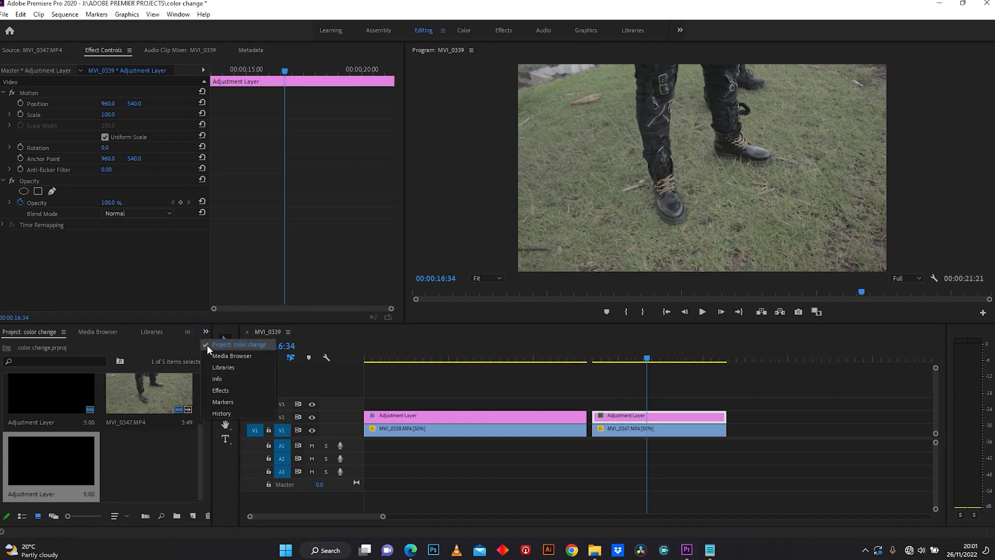
pyautogui.click(220, 390)
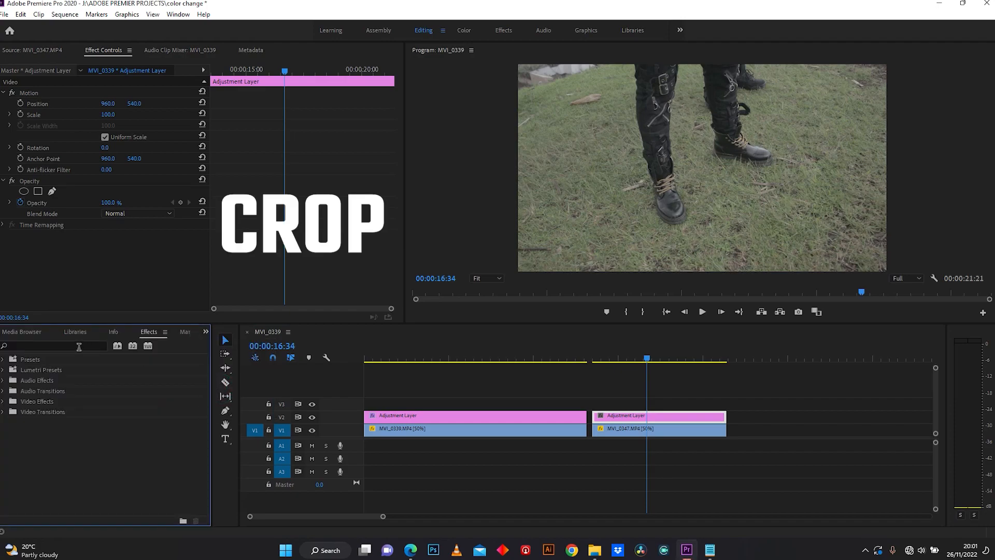
pyautogui.write('crop')
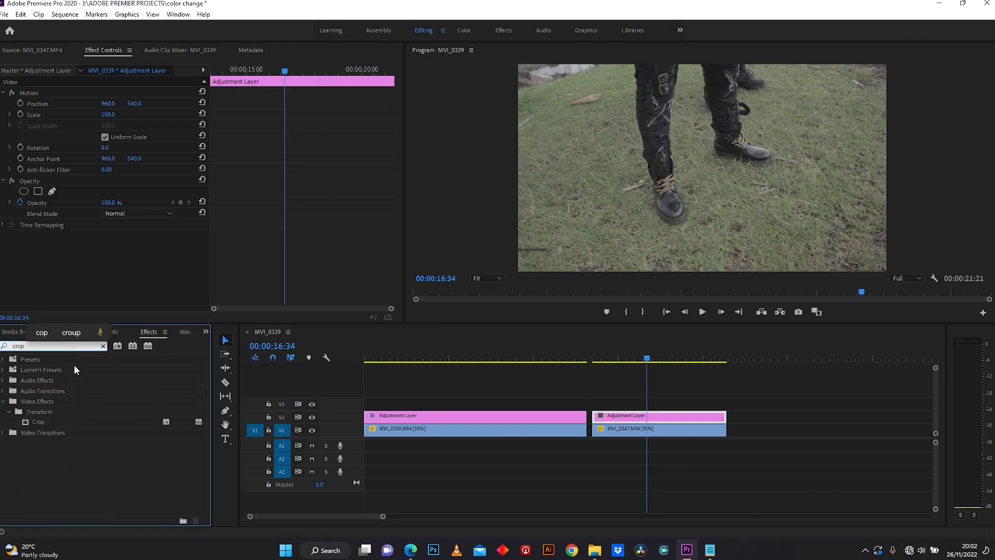
pyautogui.click(37, 422)
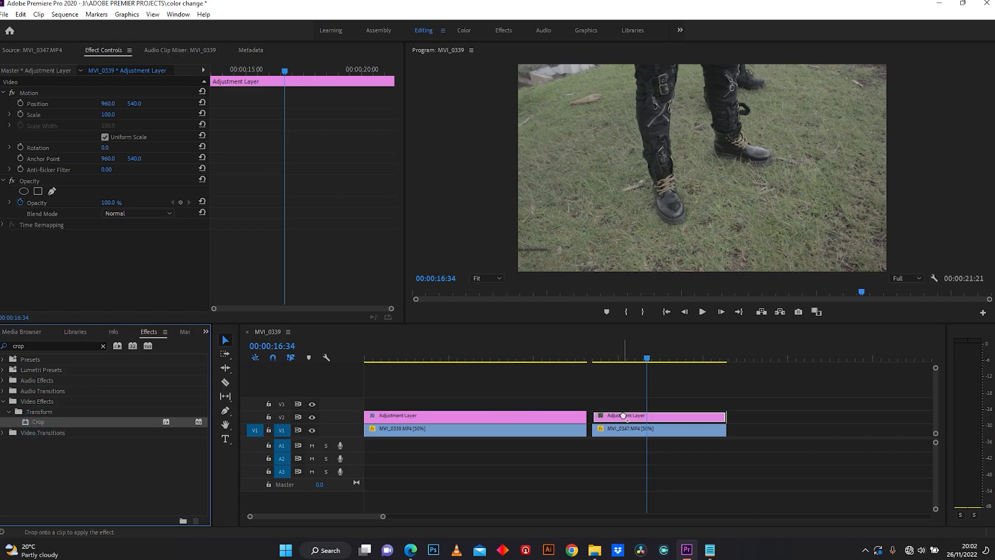
pyautogui.click(634, 415)
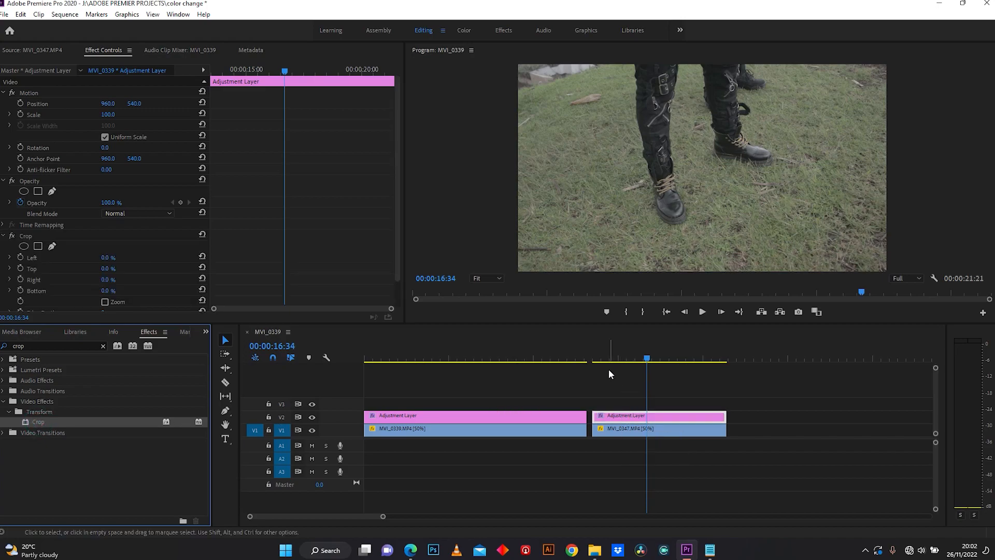
pyautogui.moveTo(617, 362)
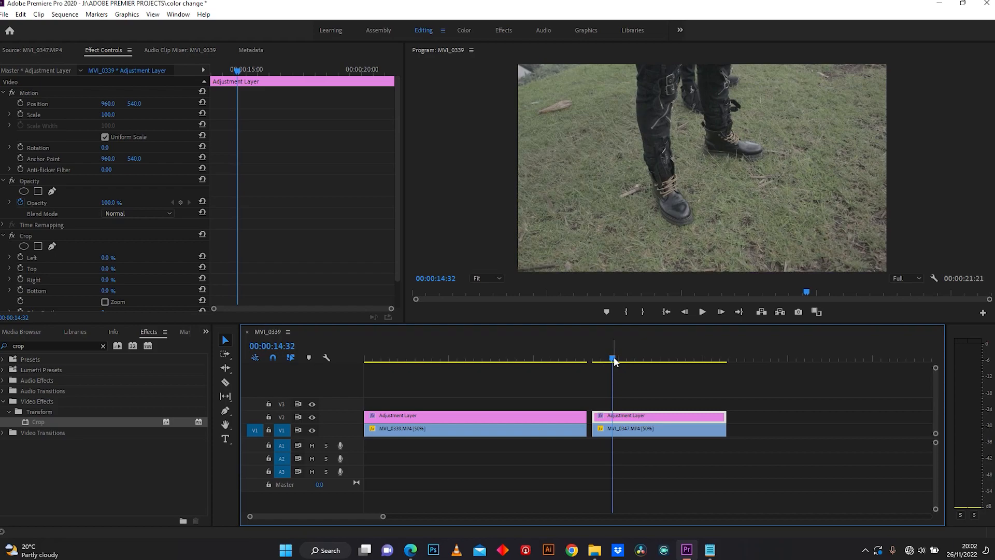
# Select the second adjustment layer and place the playhead at MVI_0347's start
pyautogui.click(631, 416)
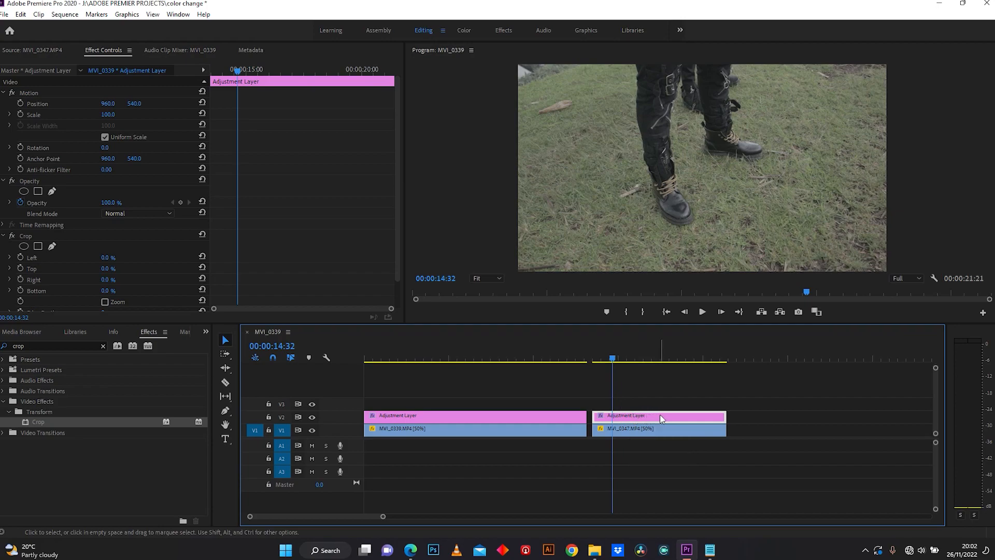
pyautogui.click(612, 358)
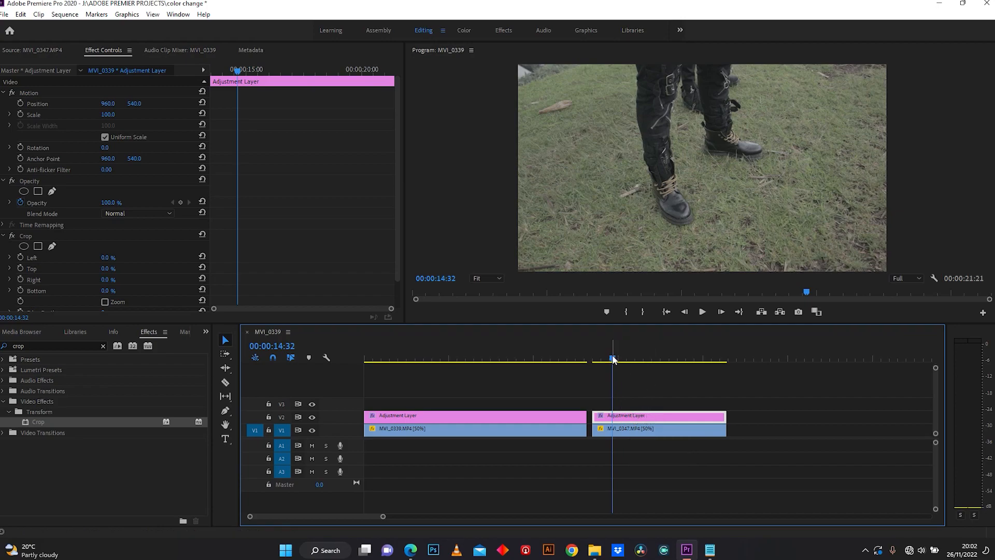
pyautogui.click(594, 358)
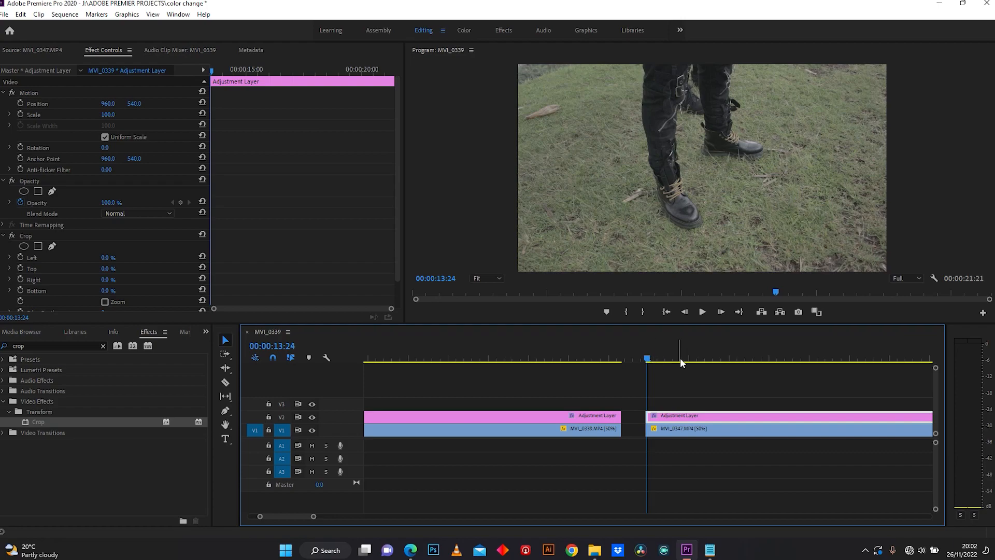
pyautogui.moveTo(107, 289)
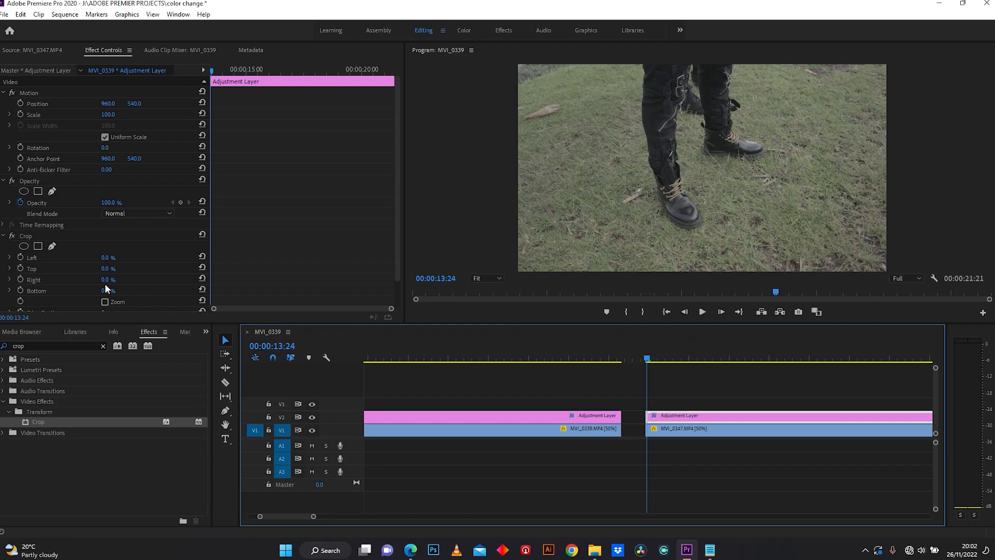
pyautogui.moveTo(68, 275)
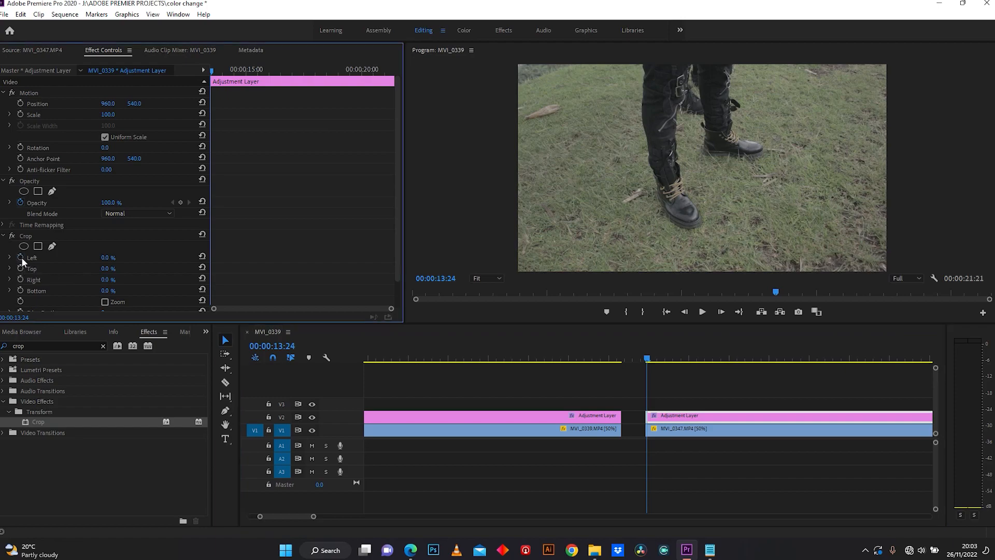
# Keyframe Left and Right crop at 50, then move the playhead slightly later
pyautogui.click(32, 257)
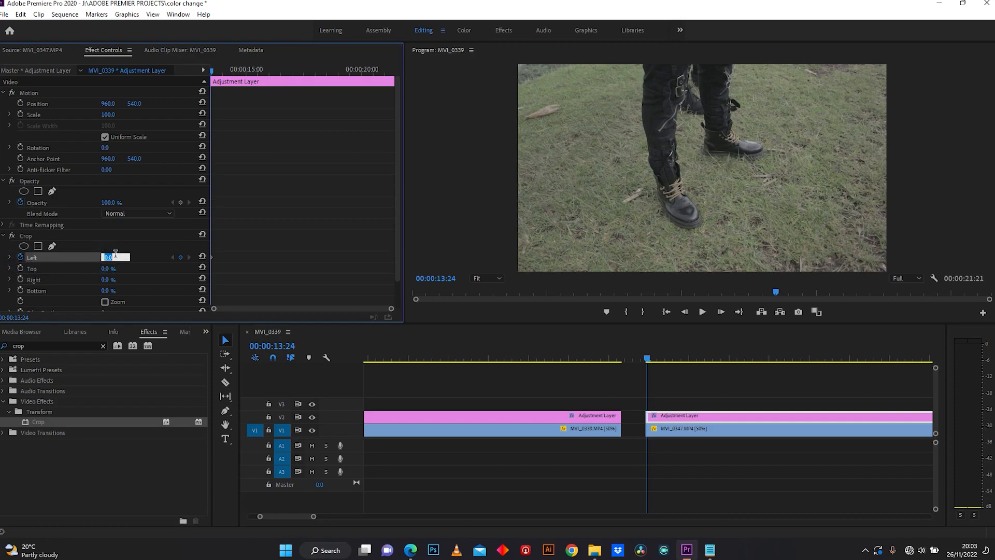
pyautogui.write('50')
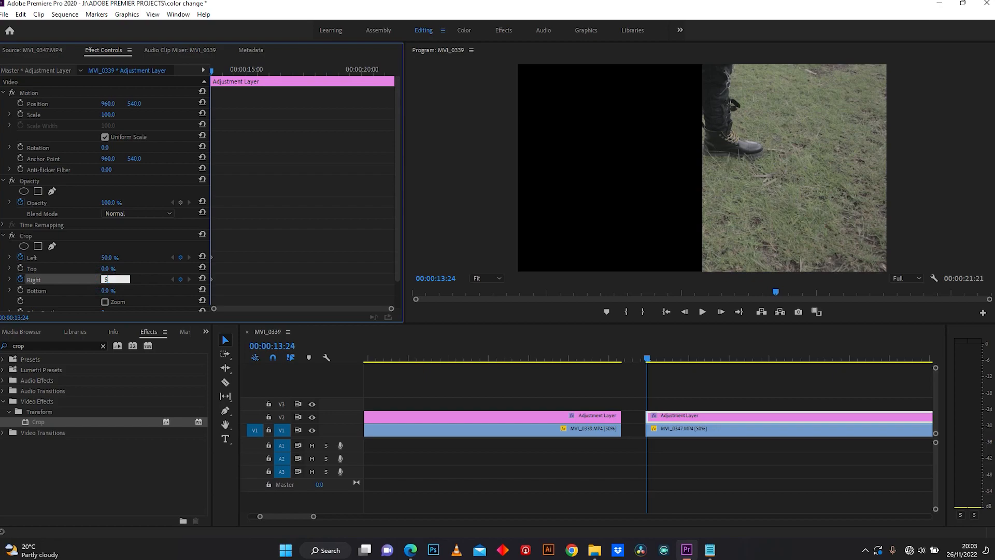
pyautogui.write('50.0 %')
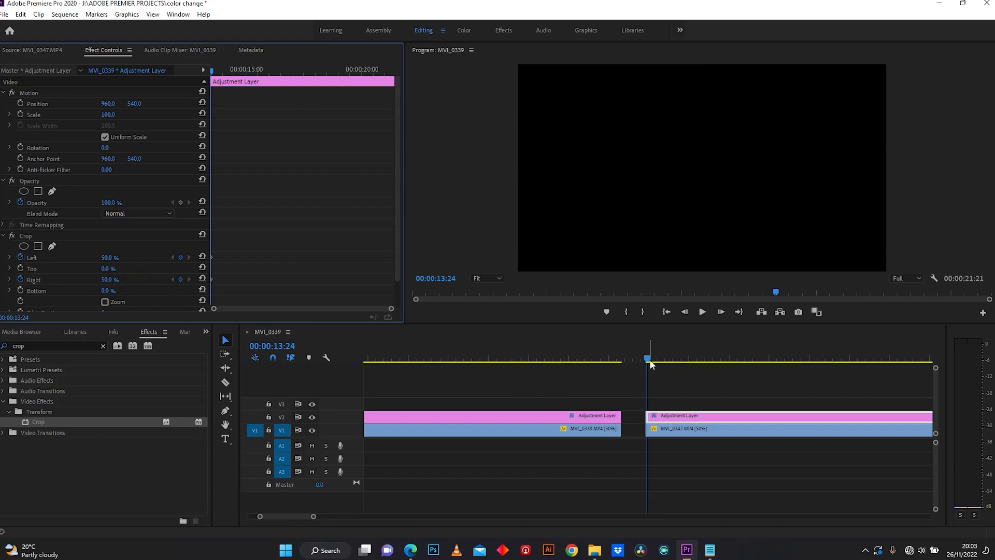
pyautogui.click(758, 359)
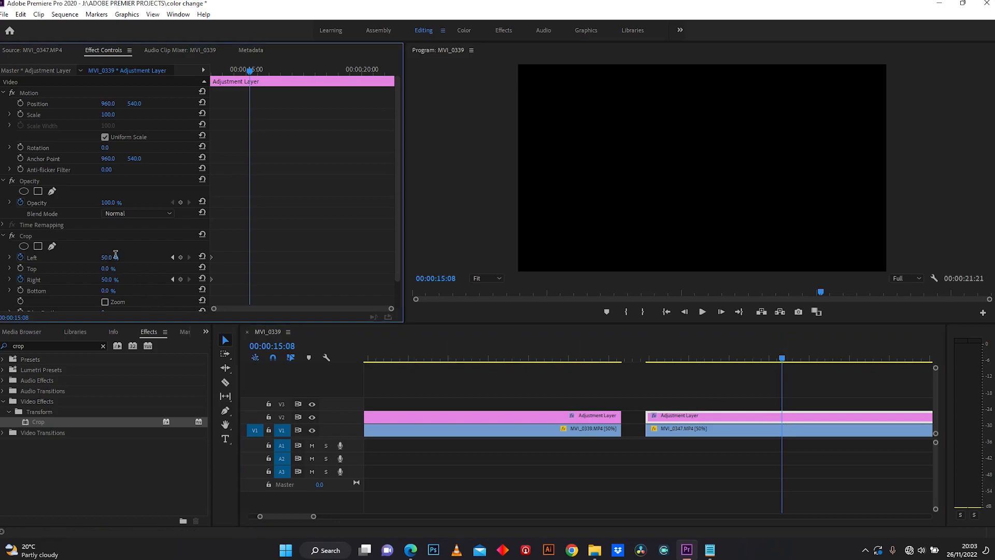
# Set Left and Right crop to 0% at 00:00:15:08 on the second adjustment layer
pyautogui.doubleClick(108, 257)
pyautogui.write('0')
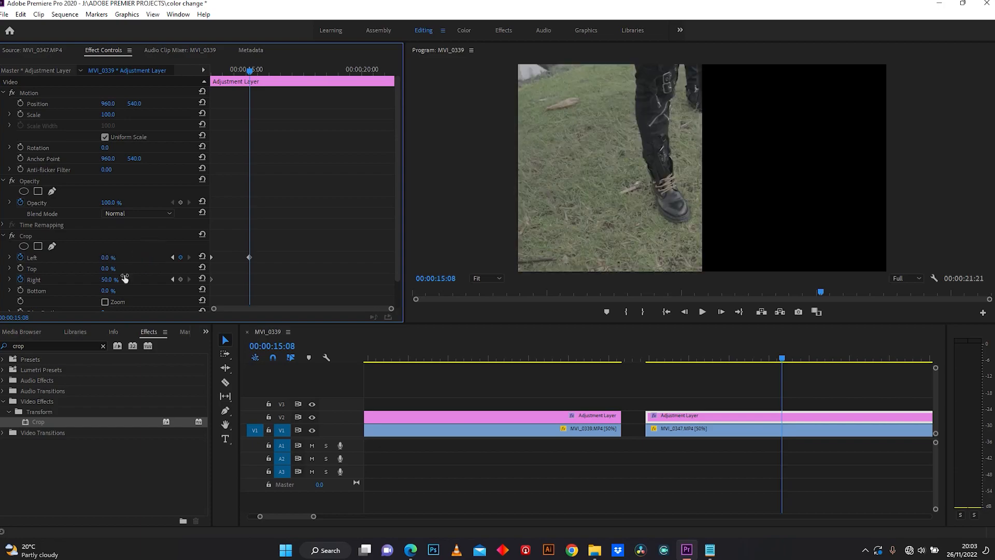
pyautogui.doubleClick(110, 280)
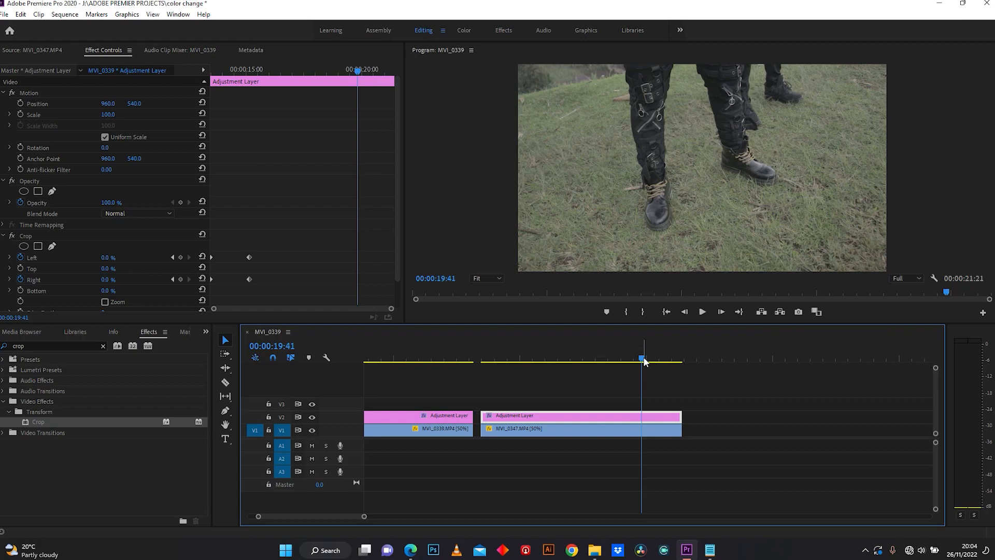
pyautogui.moveTo(181, 279)
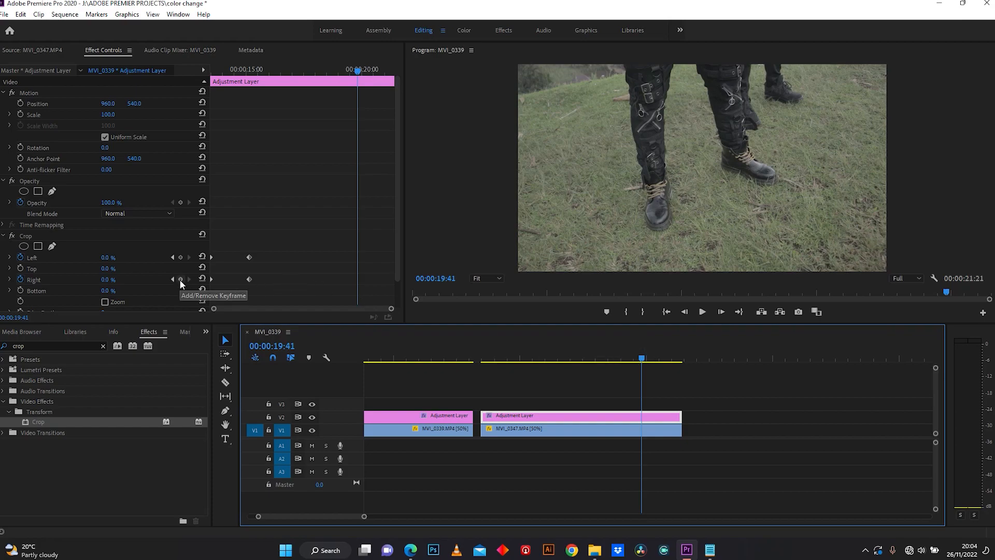
# Keyframe the open crop at 19:41, then set Left and Right to 50% at clip end
pyautogui.click(180, 279)
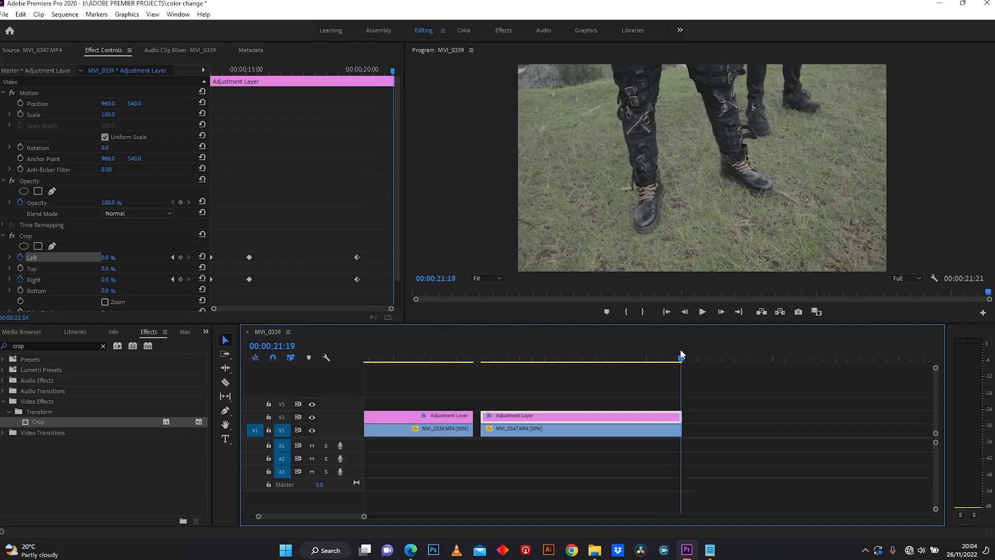
pyautogui.moveTo(638, 349)
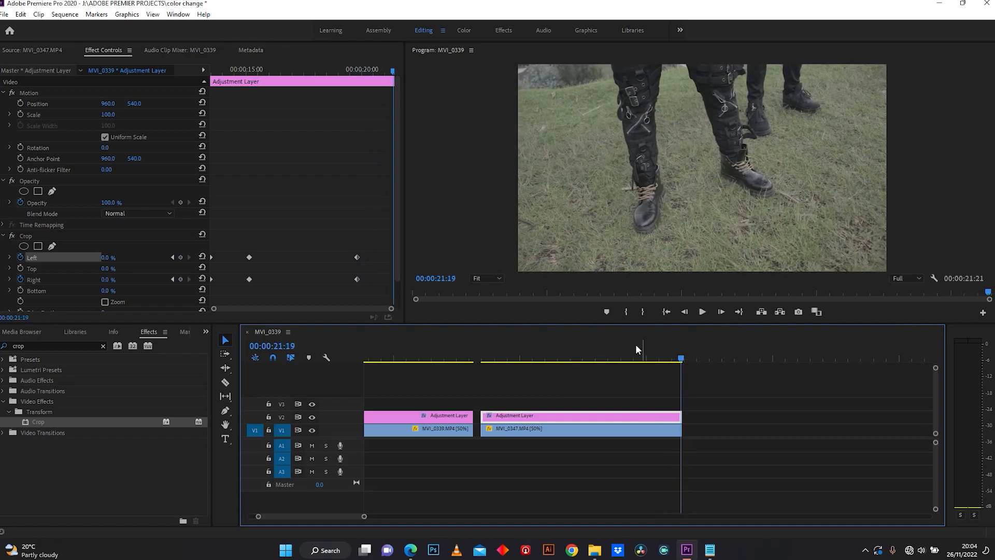
pyautogui.doubleClick(106, 257)
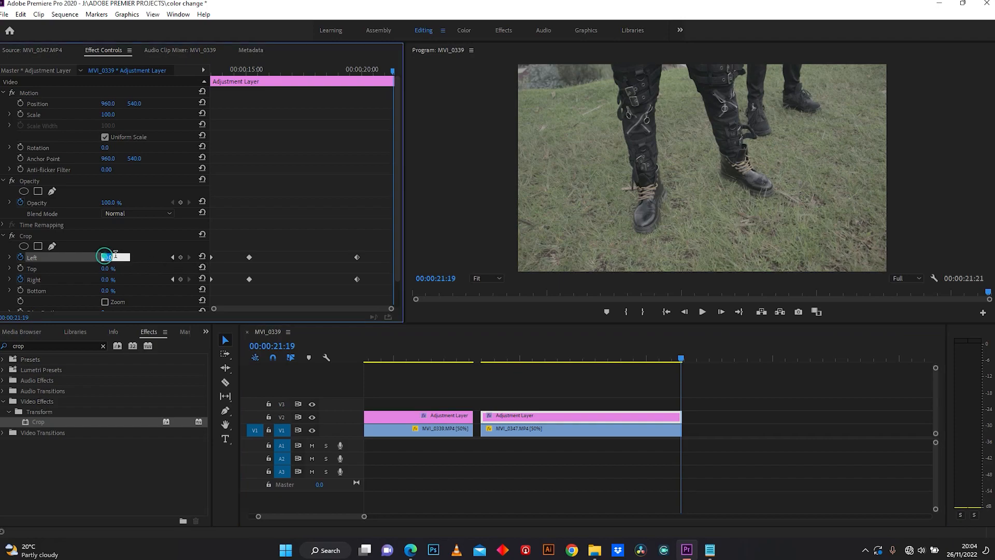
pyautogui.write('50')
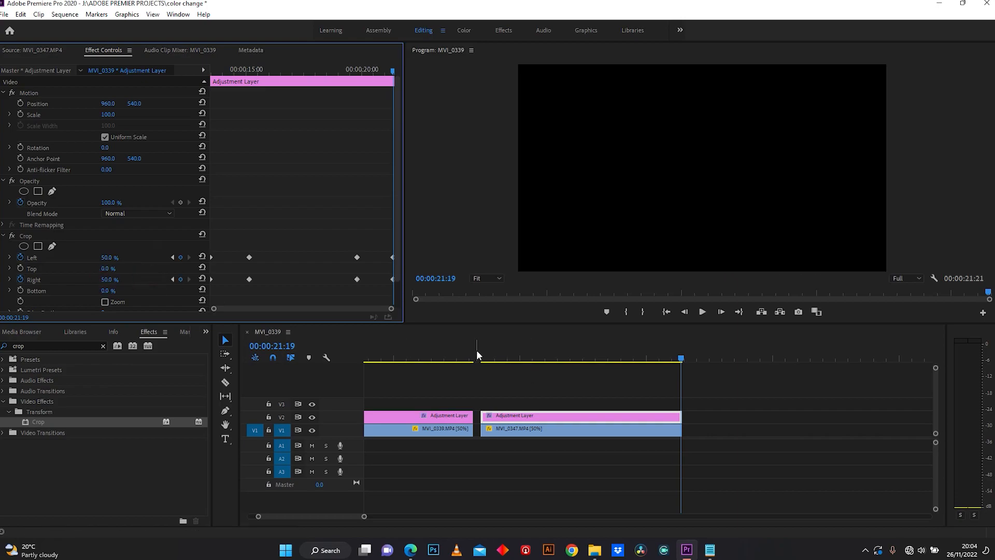
# Play back the second clip's ending to preview the crop closing from both sides
pyautogui.click(478, 359)
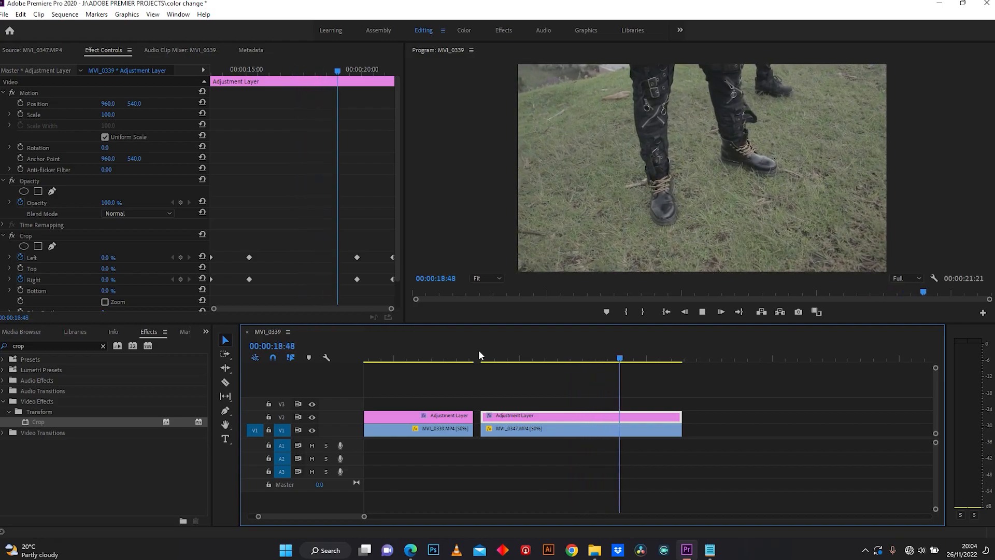
pyautogui.click(673, 359)
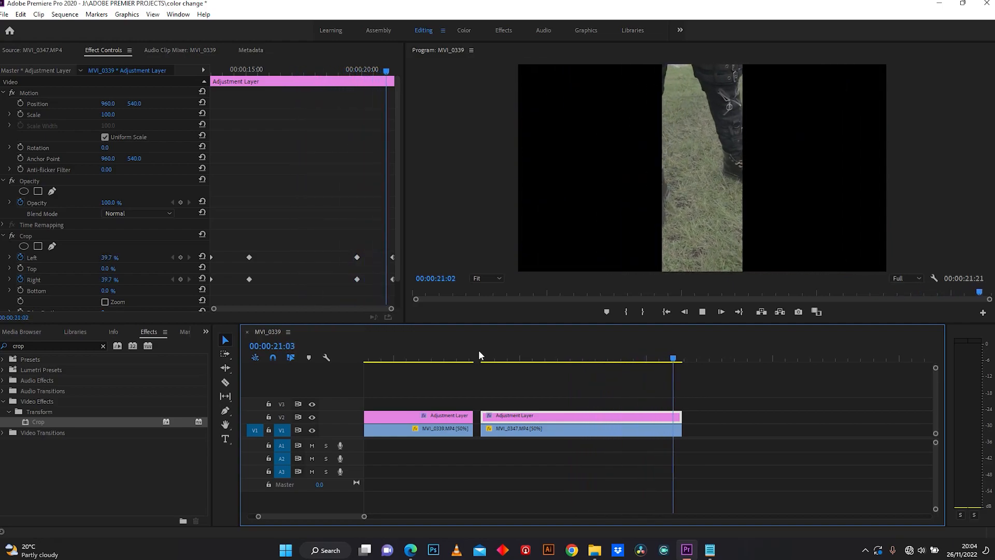